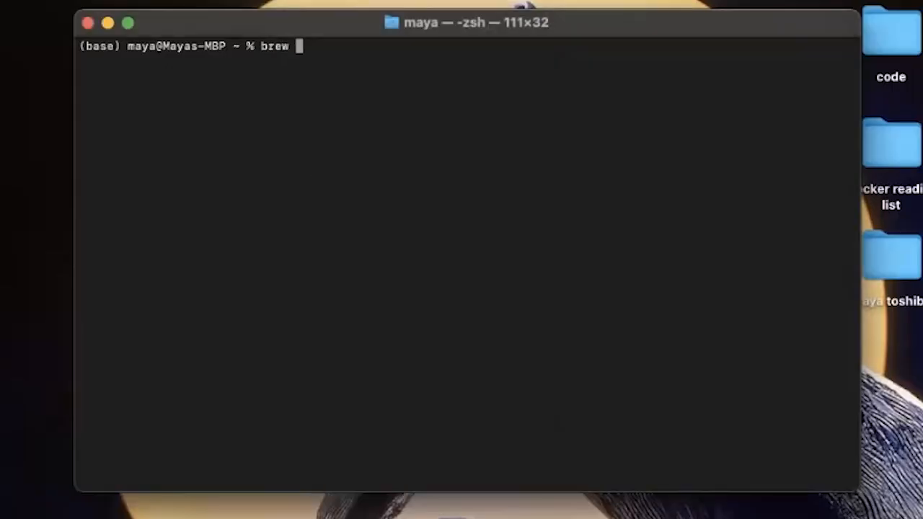
Step: Start the Cassandra service with 'brew services start cassandra' and launch 'sudo cqlsh'
type("services start cas")
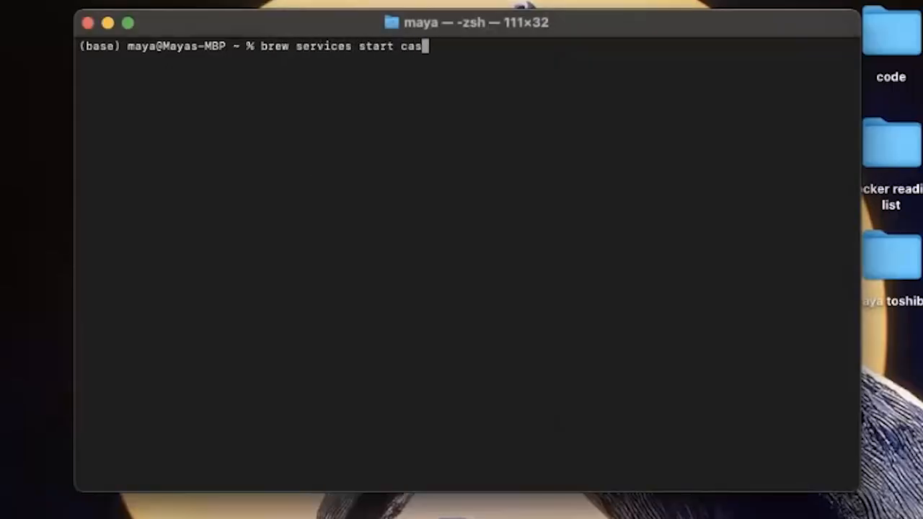
type("sandra")
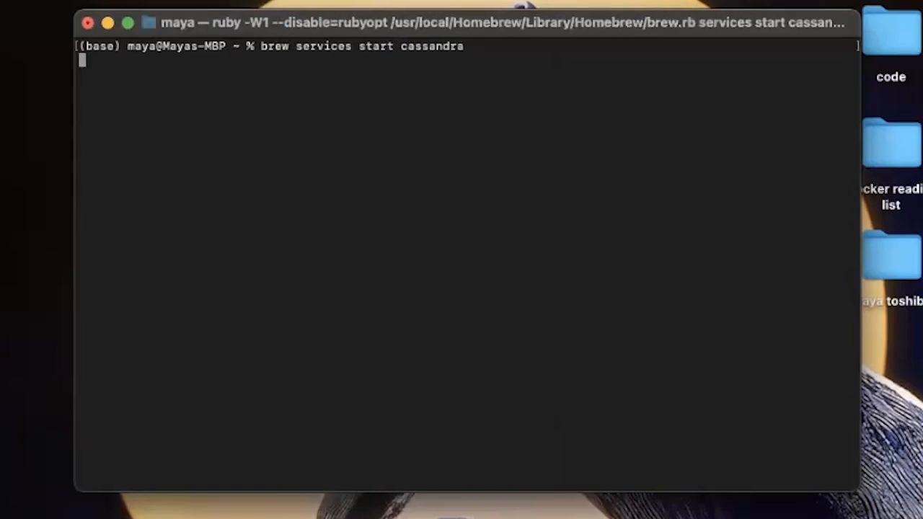
type("s")
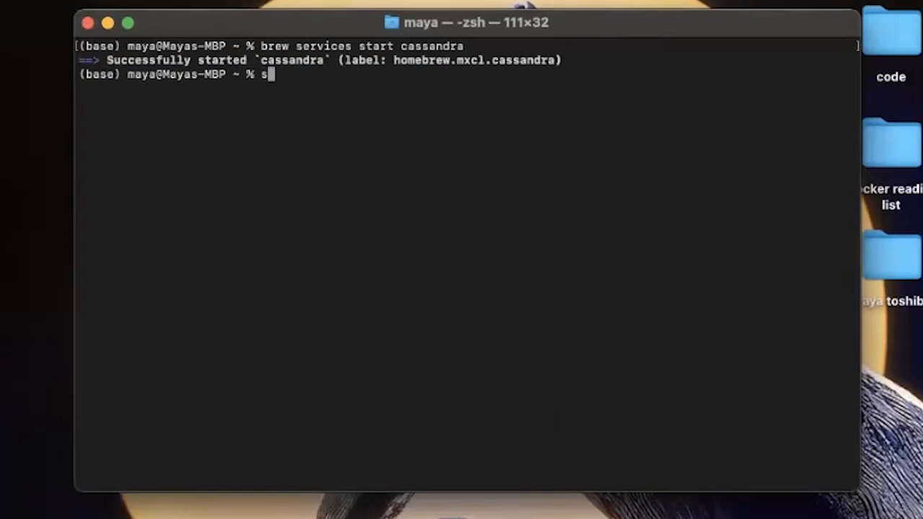
type("udo cqlsh")
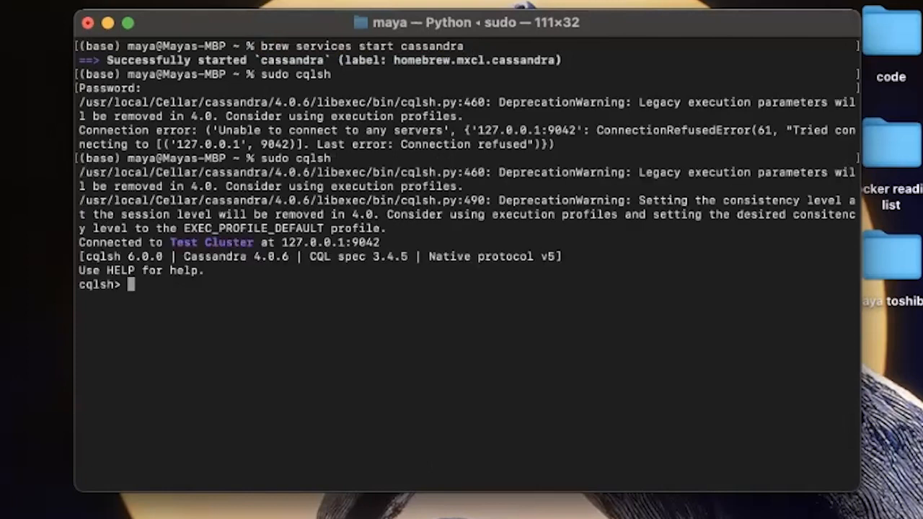
mouse_move(451, 258)
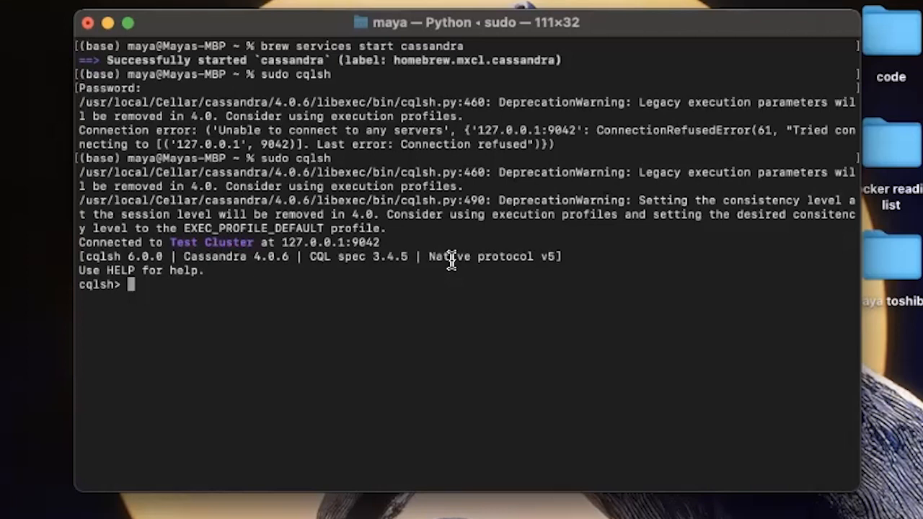
mouse_move(164, 274)
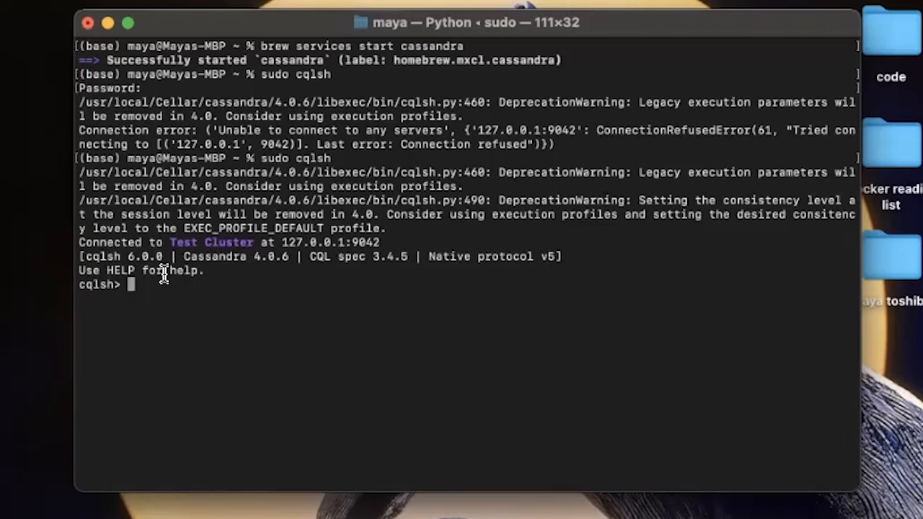
Step: Submit 'CREATE KEYSPACE data' without options, triggering a syntax error expecting WITH
type("CREATE KEYSPA")
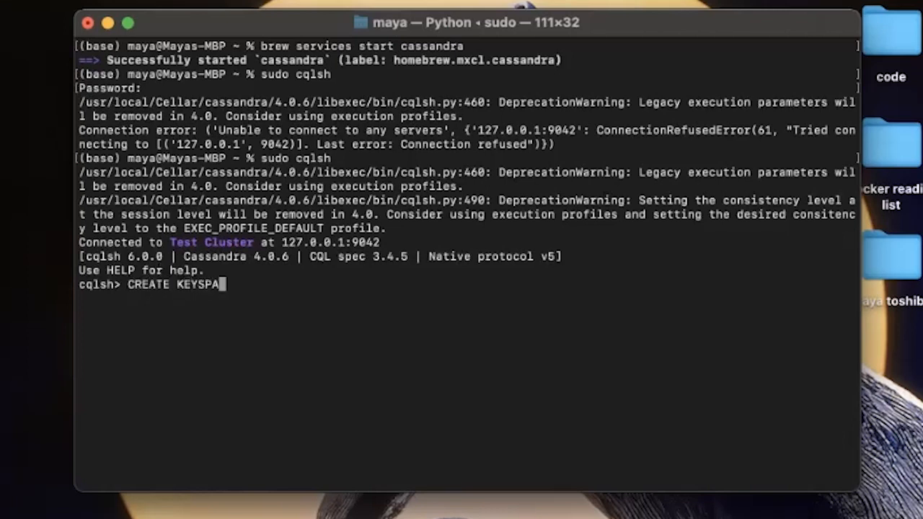
type("CE")
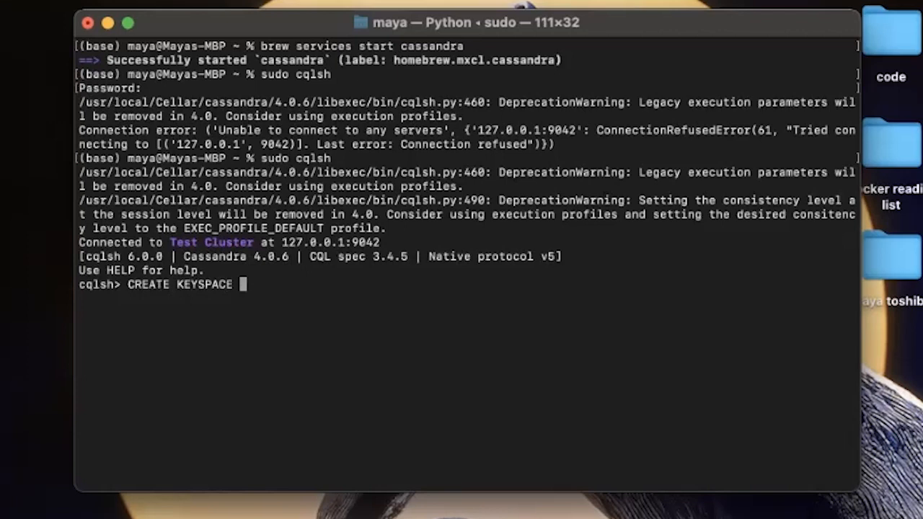
type("data")
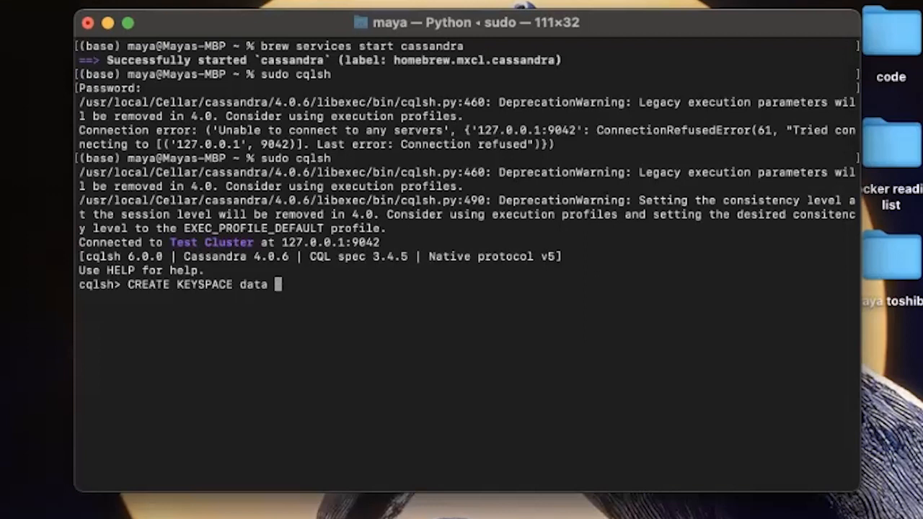
key("Enter")
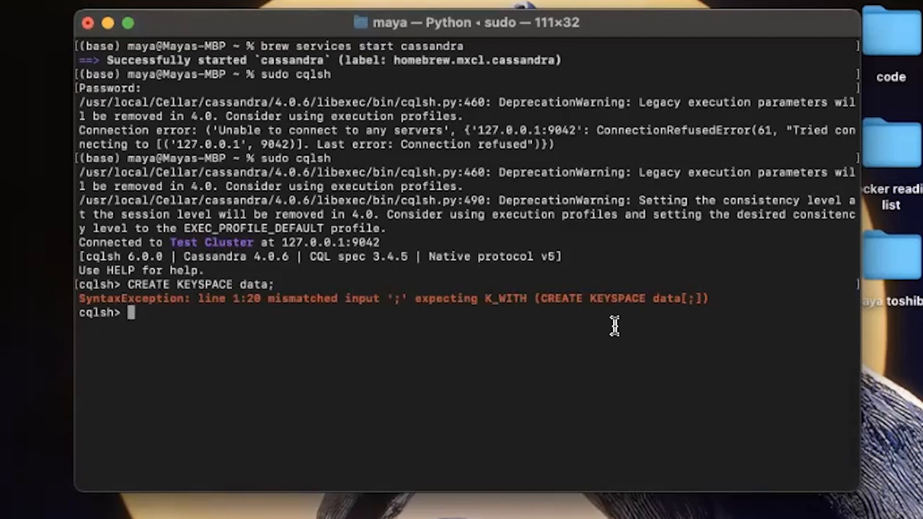
Step: Begin retyping the statement as 'CREATE KEYSPACE data WITH REPL…'
type("CREATE KE")
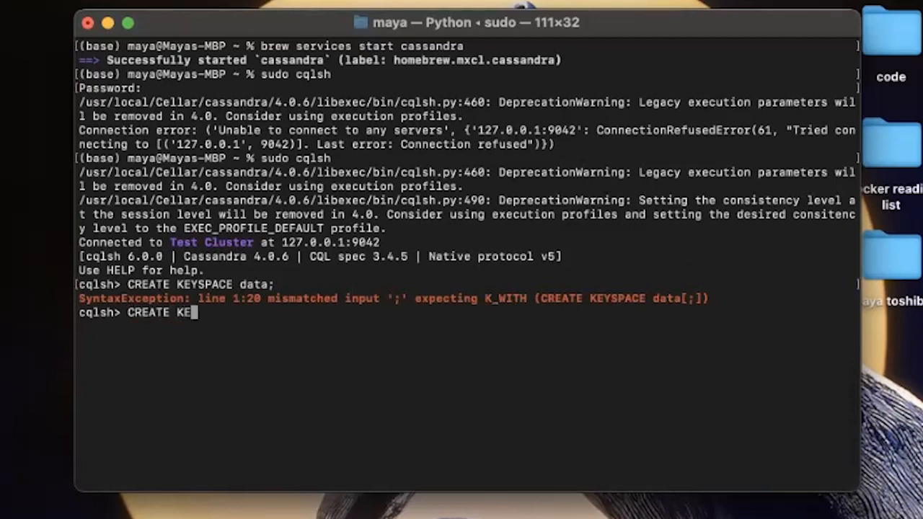
type("YSPACE data")
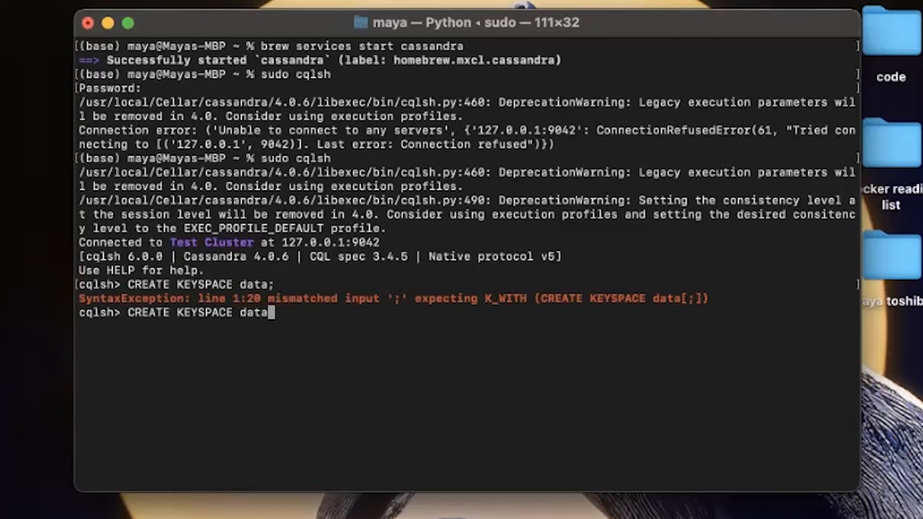
type("\" \"")
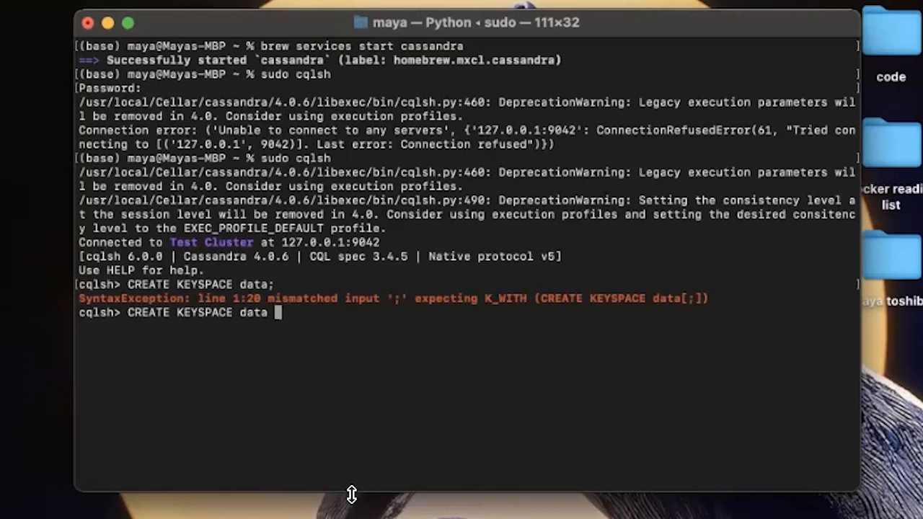
type("WITH REPL")
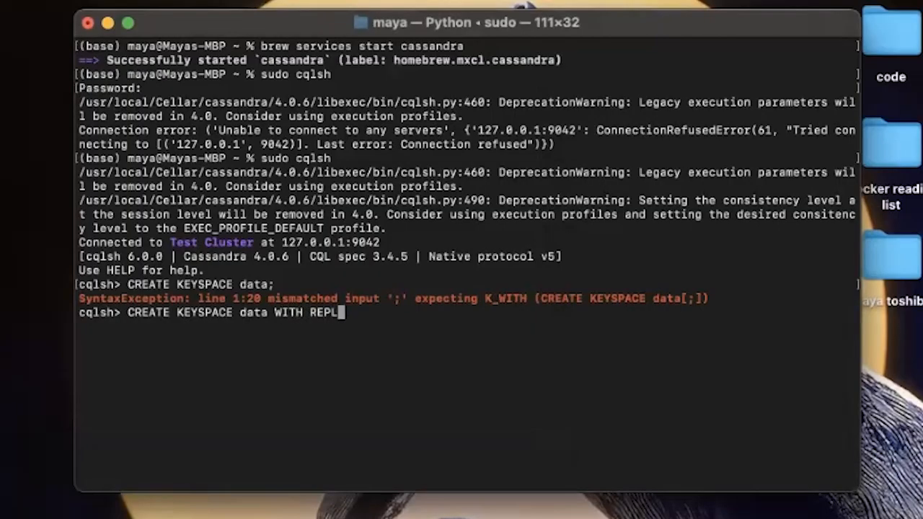
Step: Finish and run CREATE KEYSPACE data with class SimpleStrategy and replication_factor '1'
type("ICATION = {'")
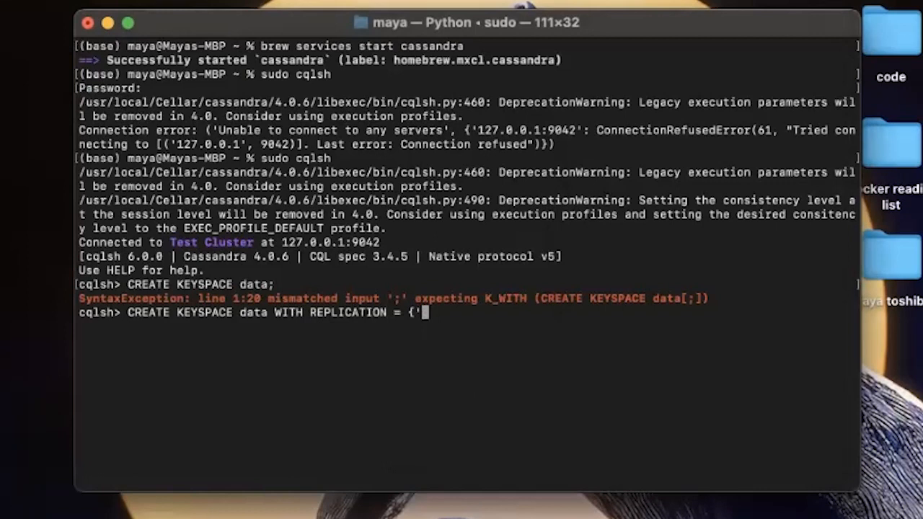
type("cla")
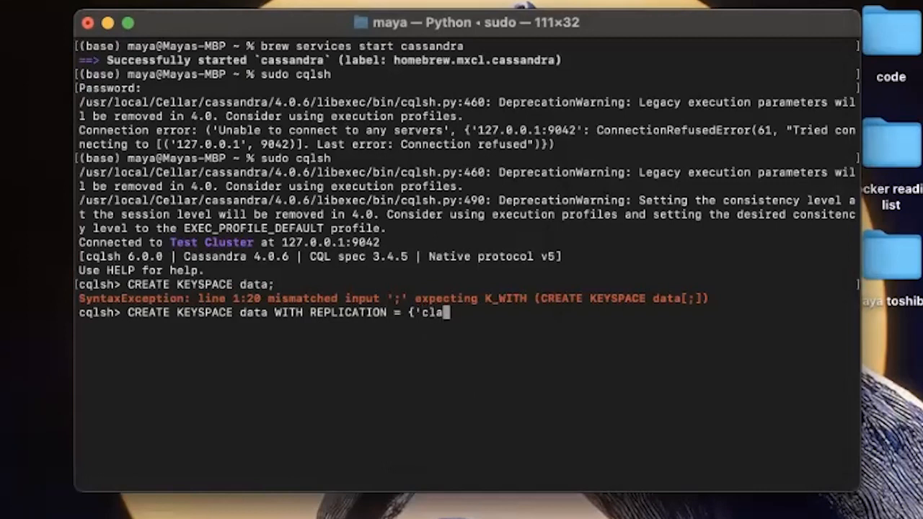
type("ss'")
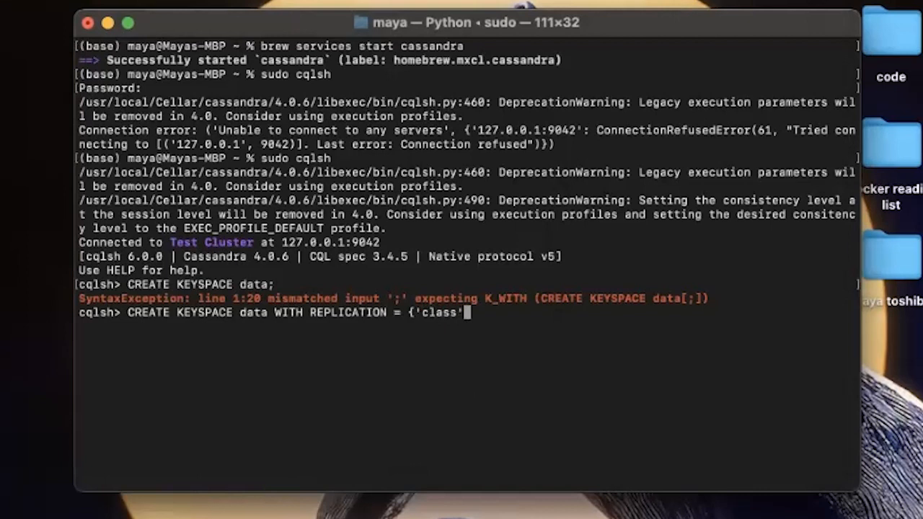
type(":'SimpleS")
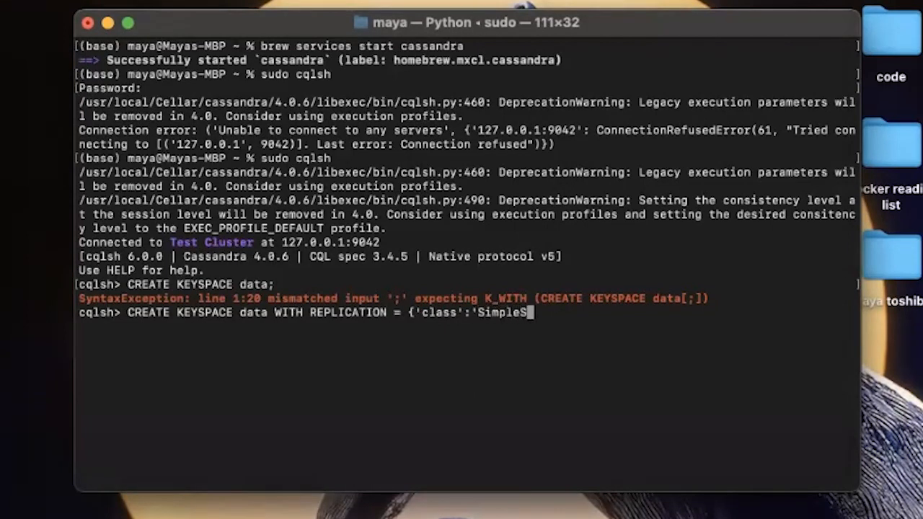
type("trategy',")
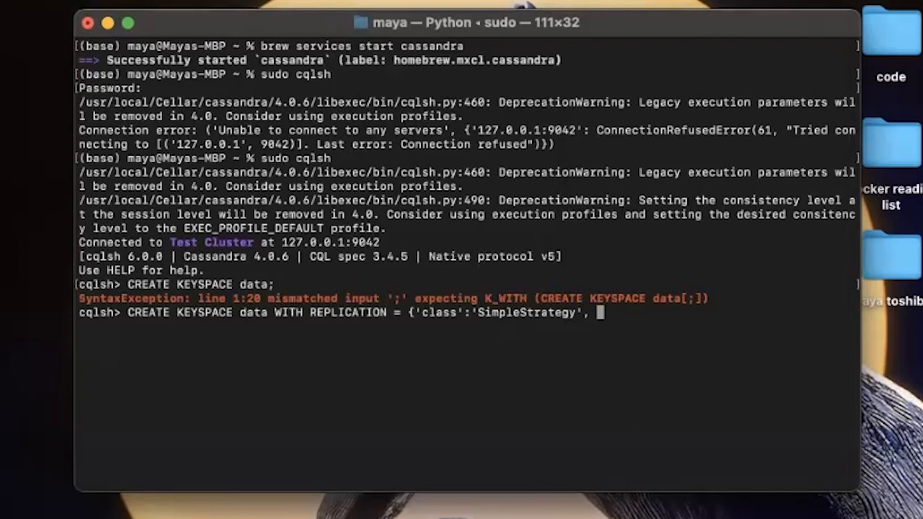
type("'replication_fa")
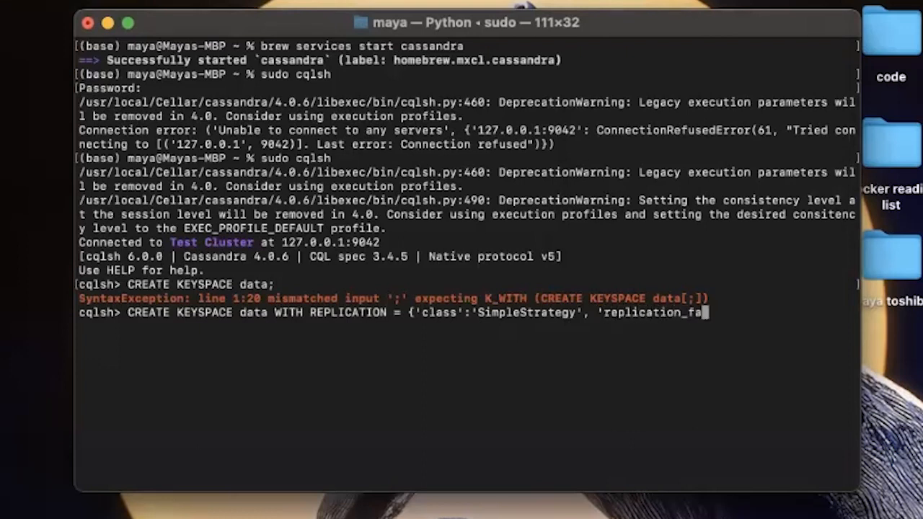
type("ctor':'1'};")
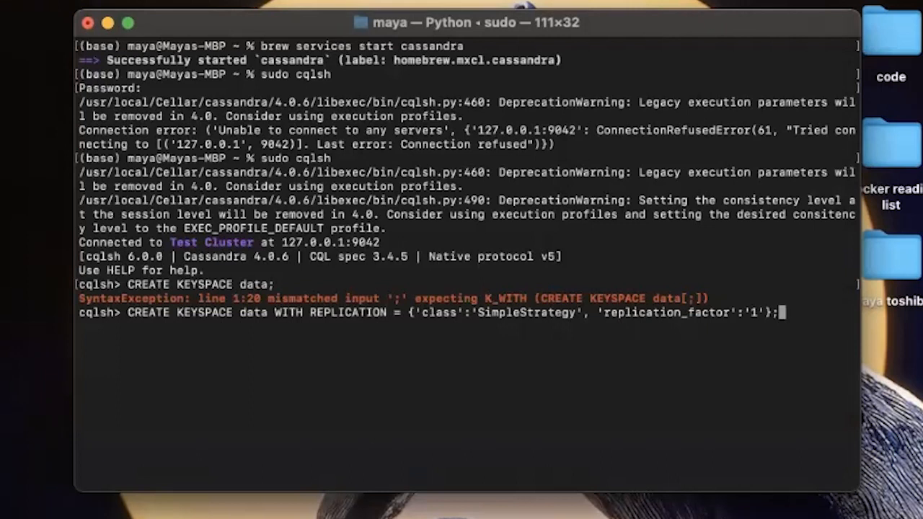
key("Return")
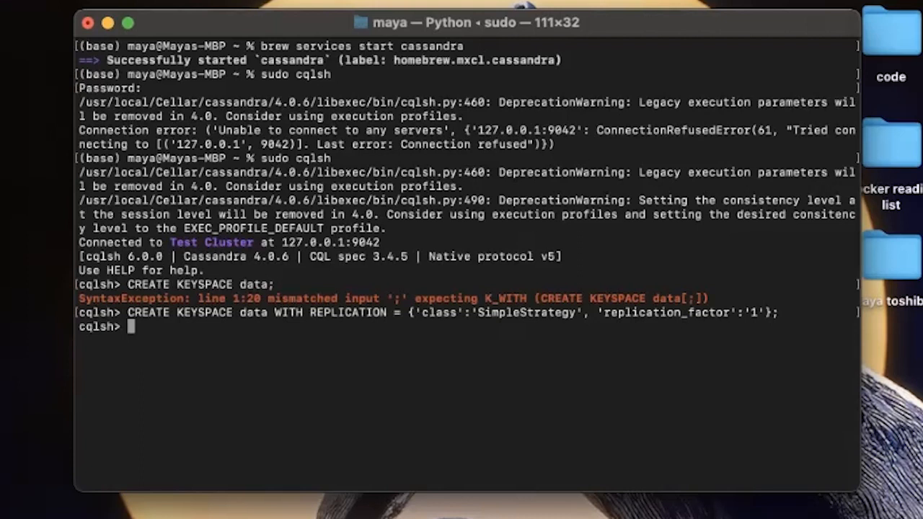
mouse_move(326, 470)
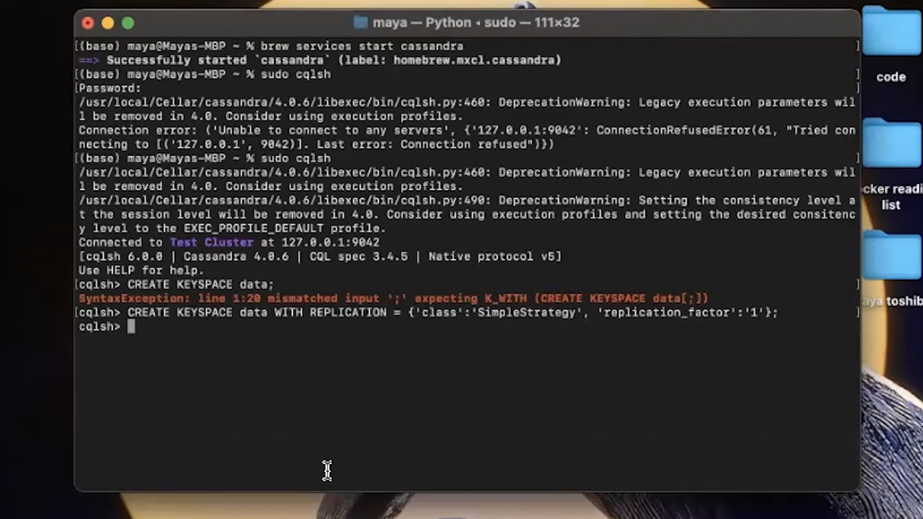
Step: Switch the cqlsh session into the data keyspace with USE data
type("USE data;")
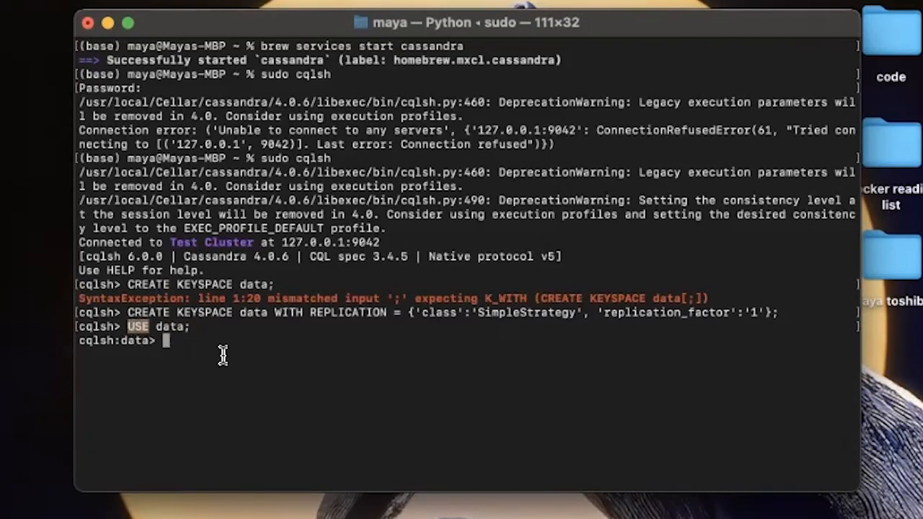
mouse_move(229, 347)
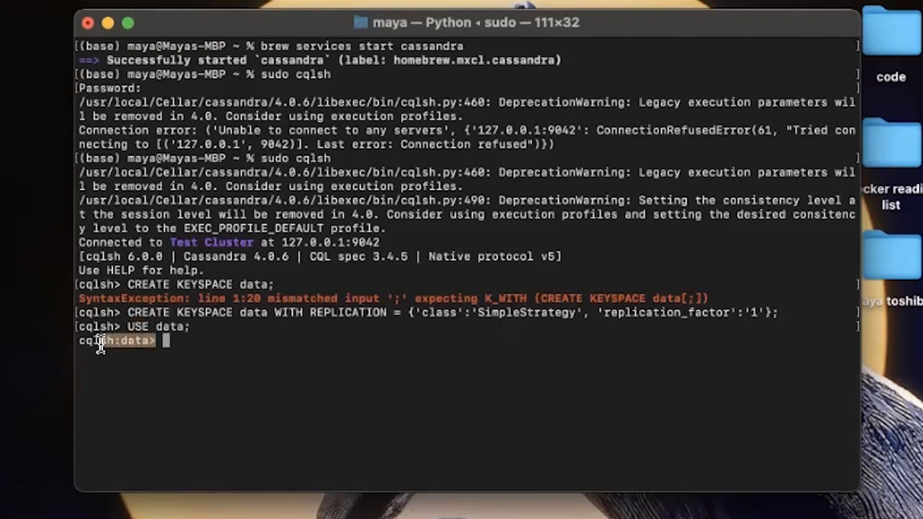
mouse_move(131, 349)
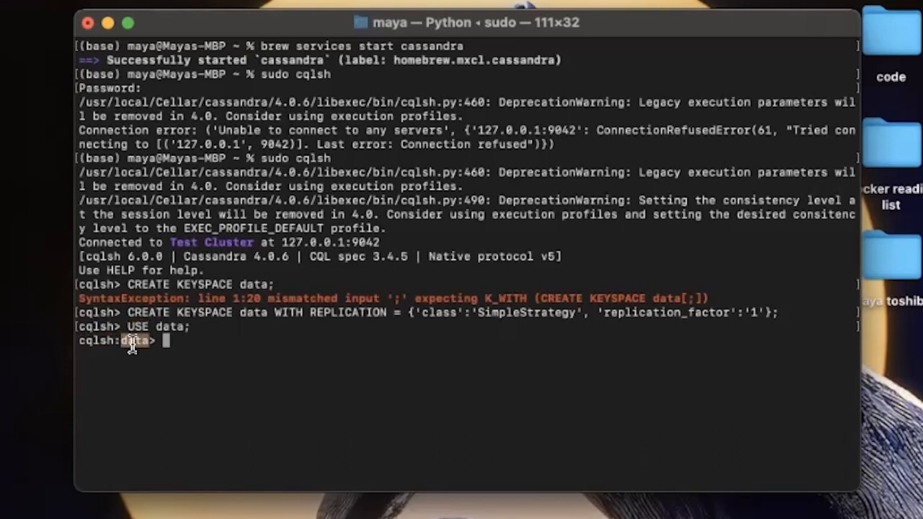
mouse_move(400, 408)
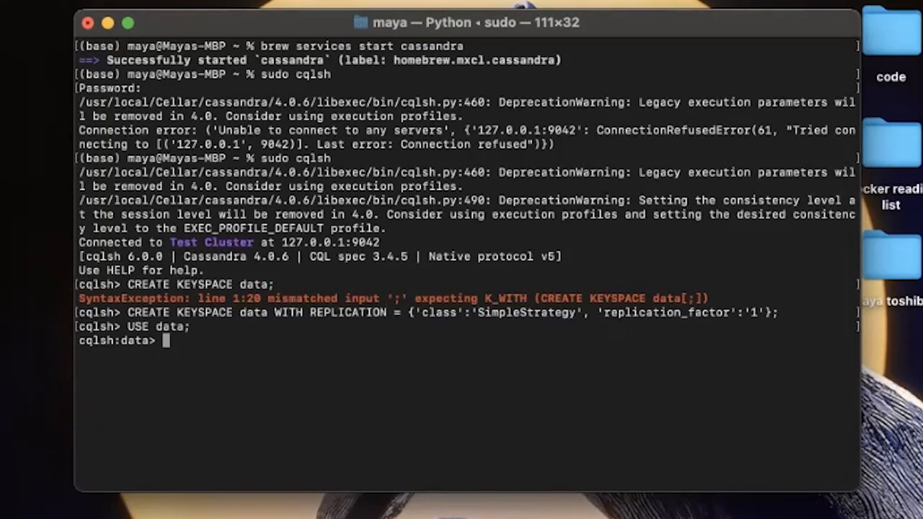
Step: Create data.retail_data with id int primary key, description, quantity, price decimal, customer, country
type("CREATE TAB")
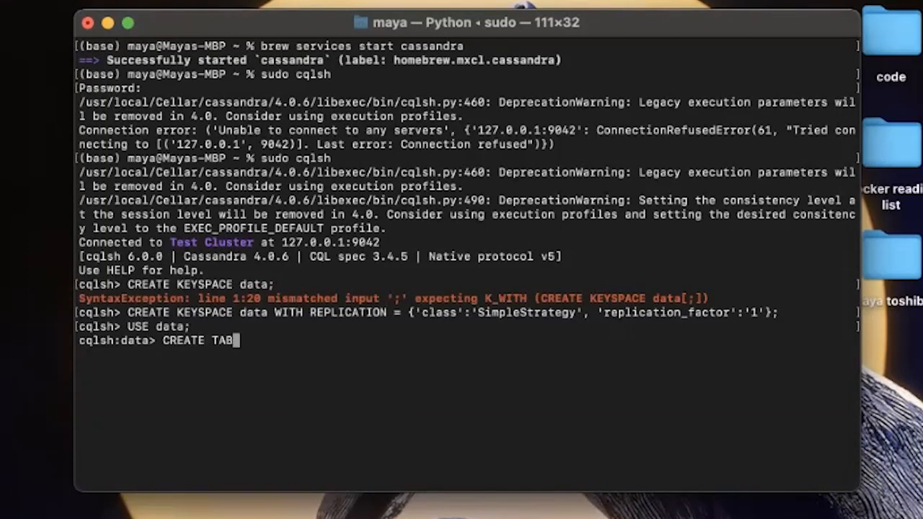
type("LE")
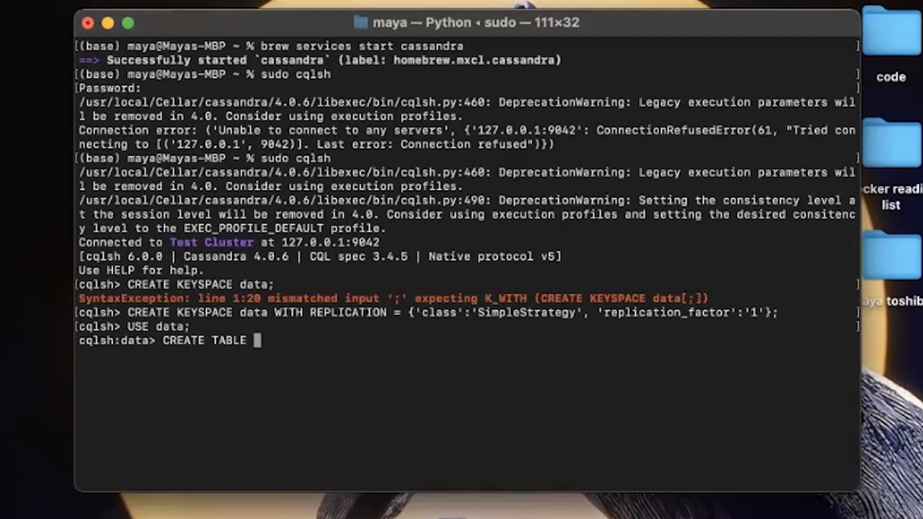
type("DAT")
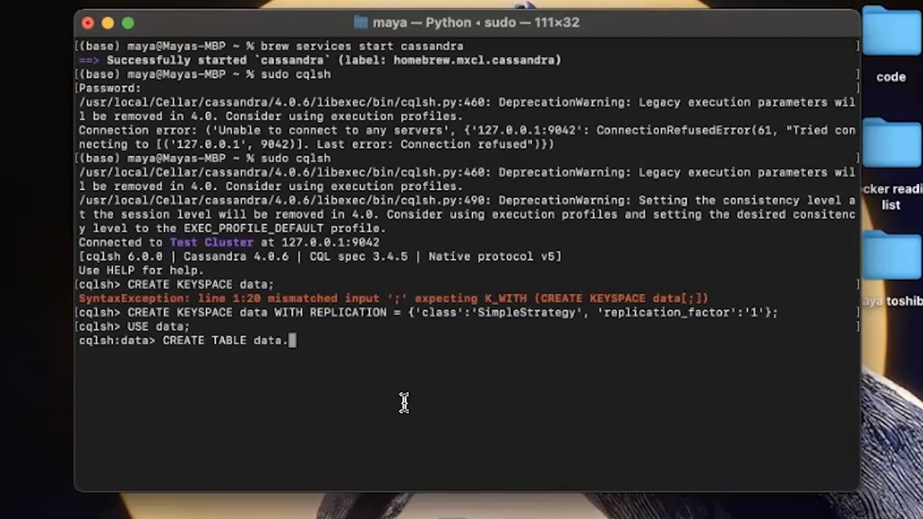
type("retail")
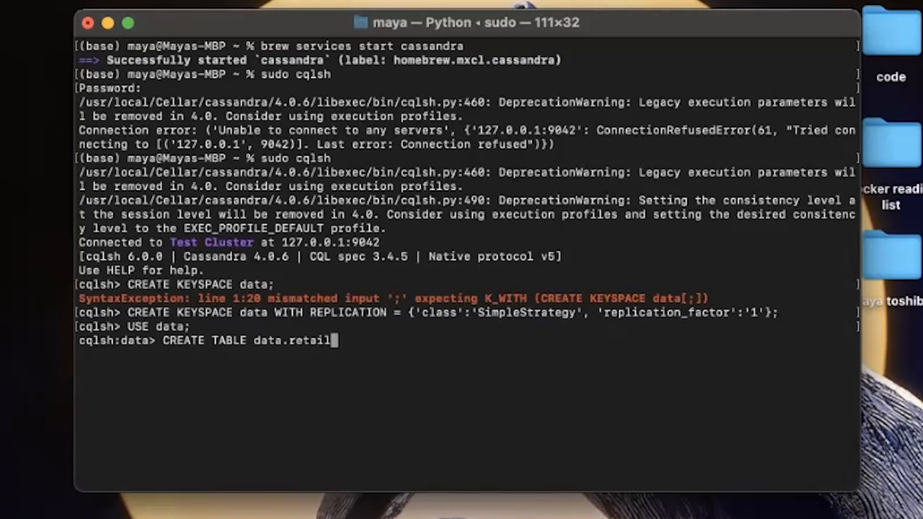
type("_data(")
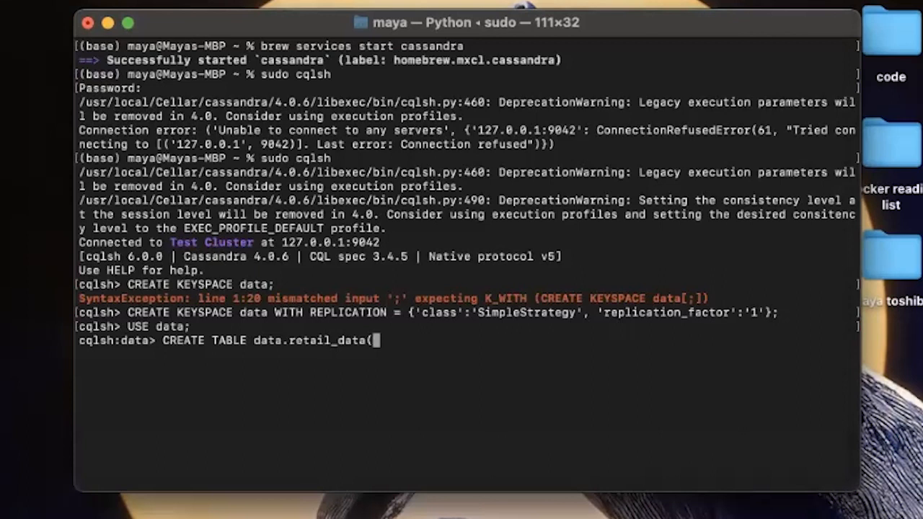
type("id int")
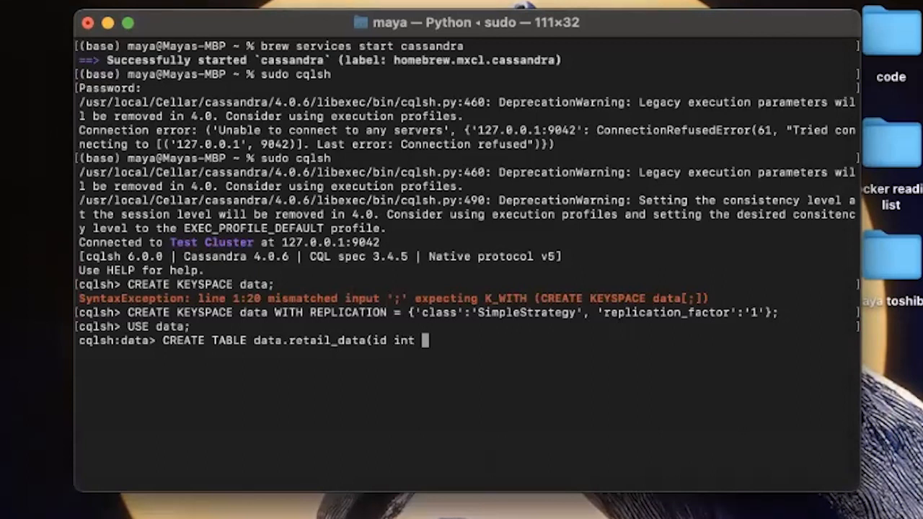
type("PRIMAR")
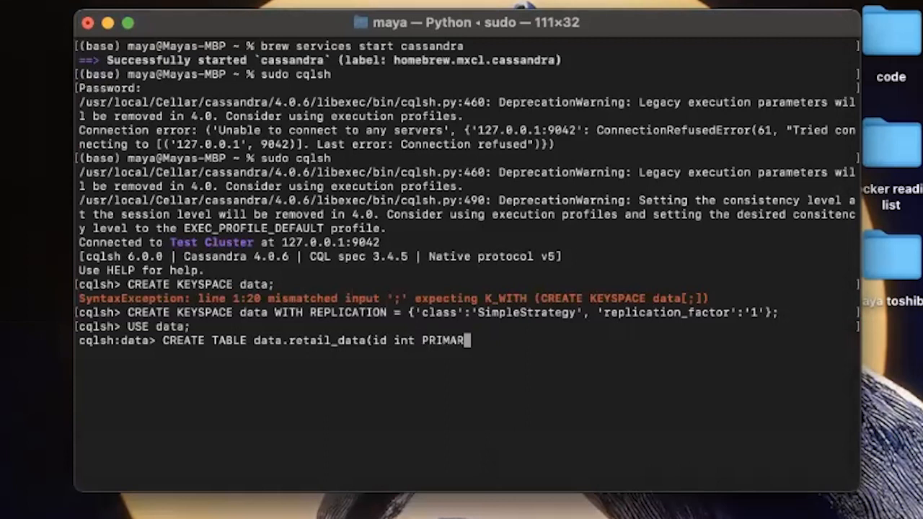
type("Y KEY,")
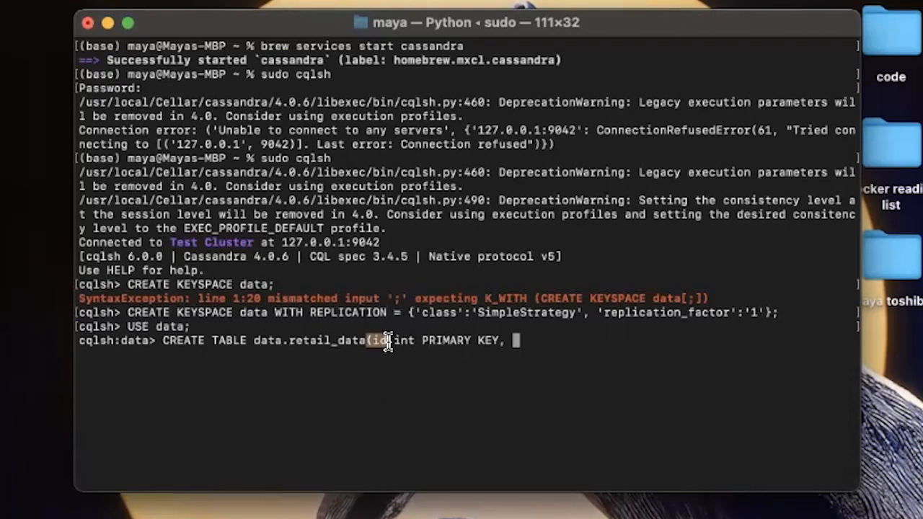
mouse_move(401, 352)
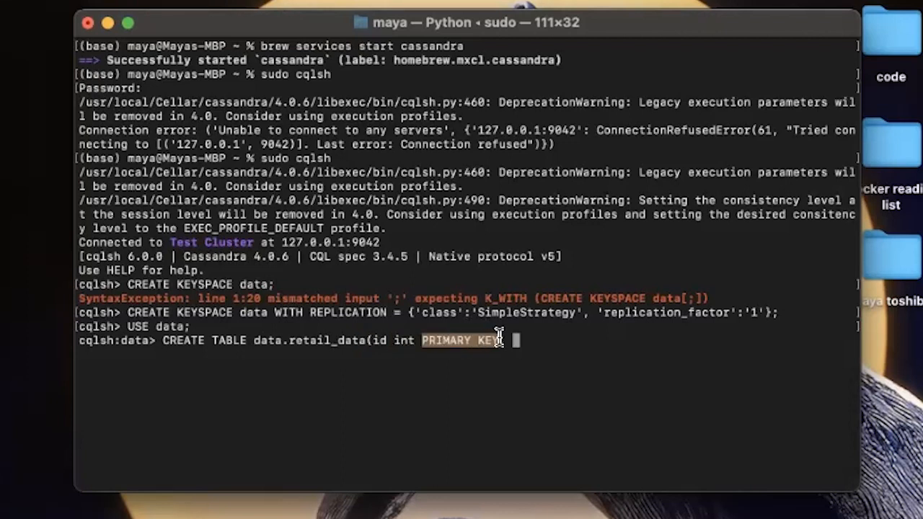
type(",")
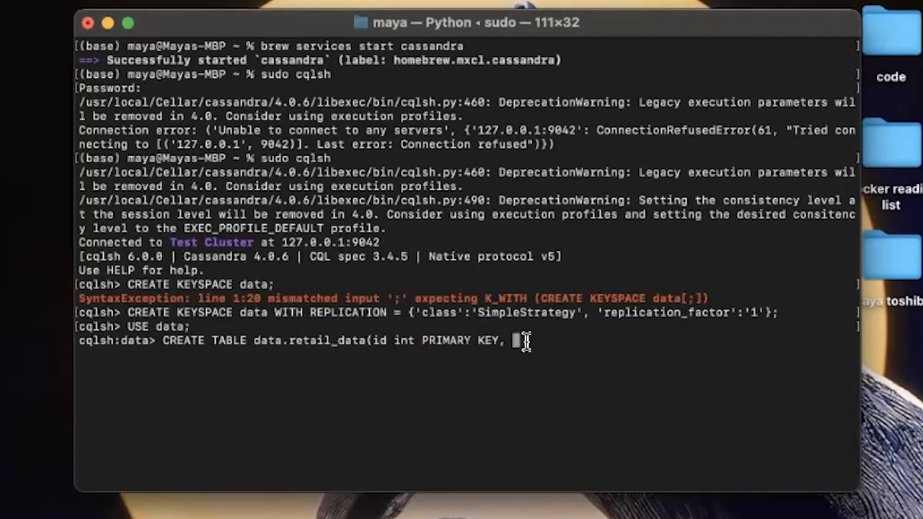
mouse_move(423, 340)
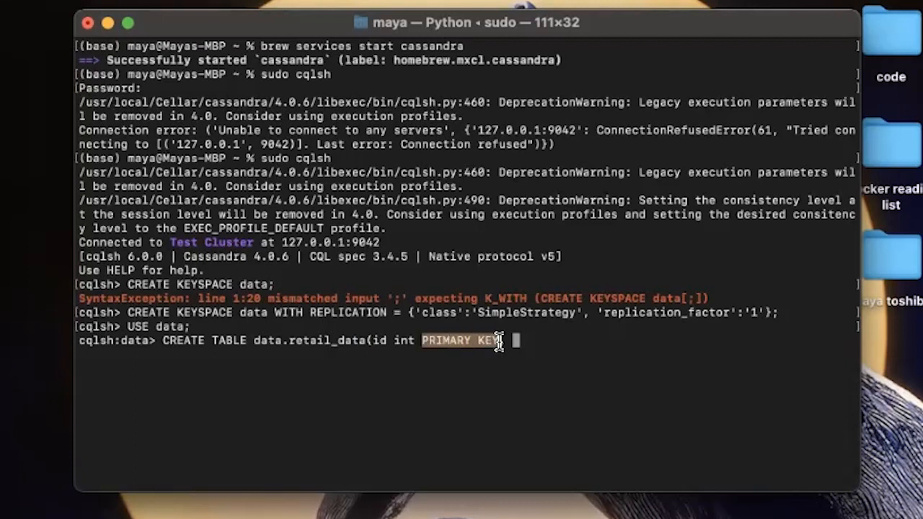
type(",")
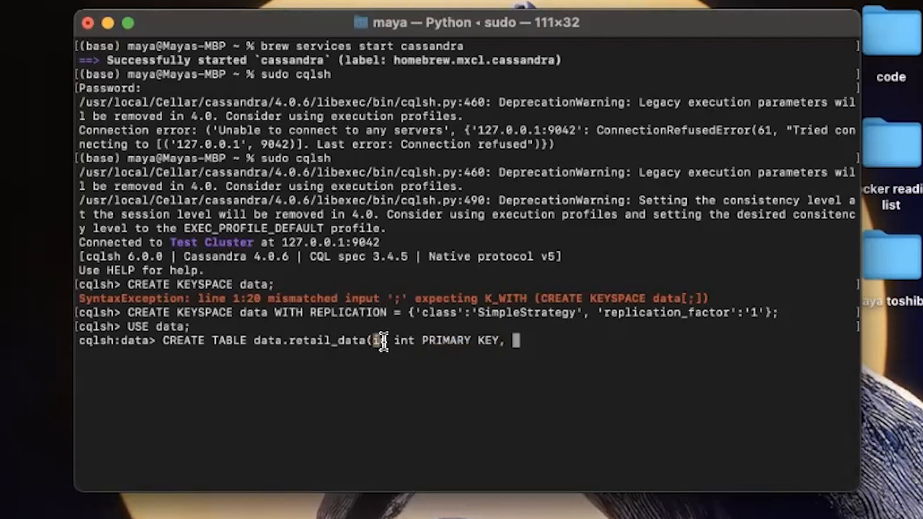
mouse_move(535, 344)
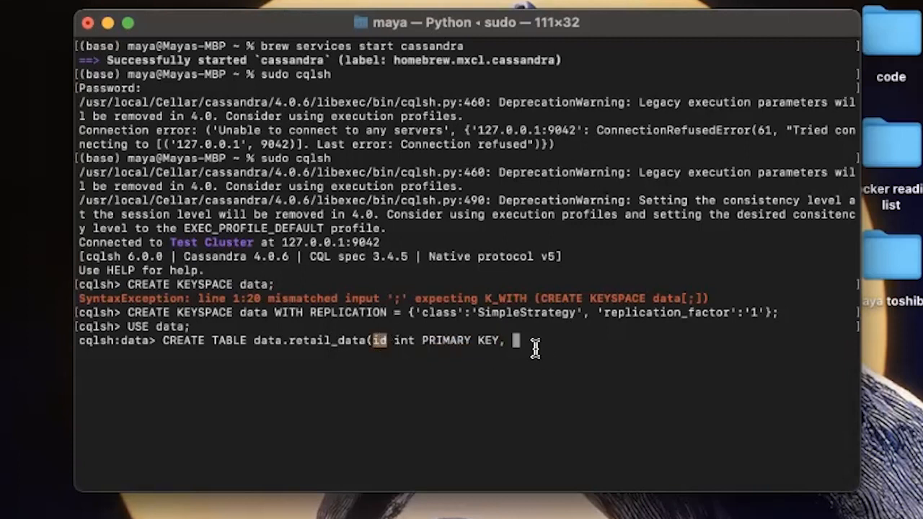
type("description text, quantity i")
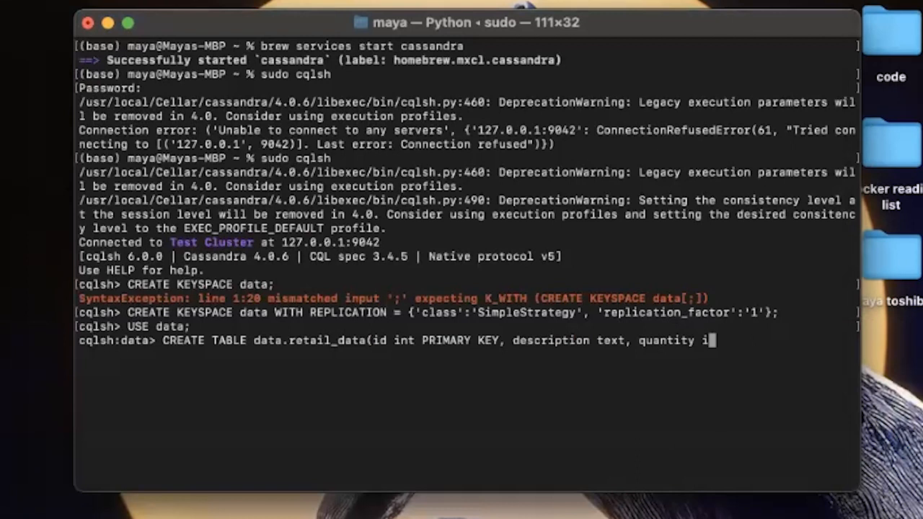
type("nt, price decimal, customer int, country text);")
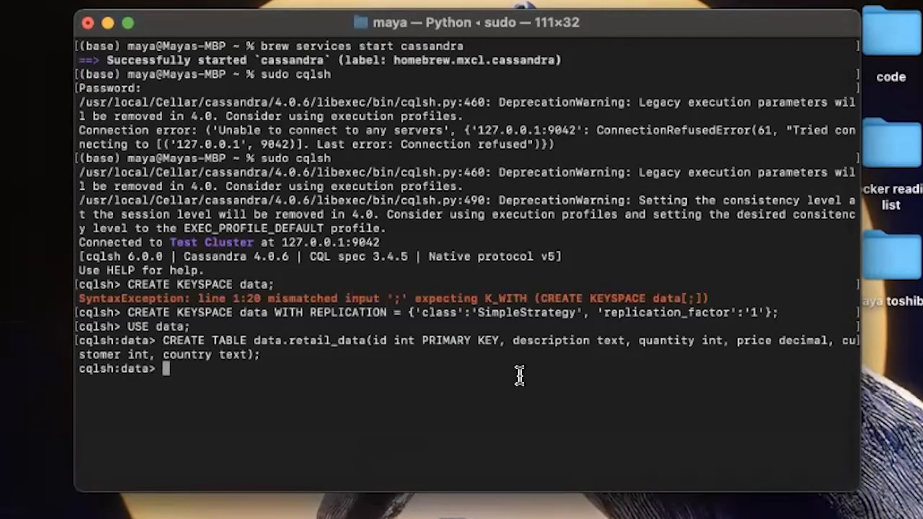
mouse_move(516, 376)
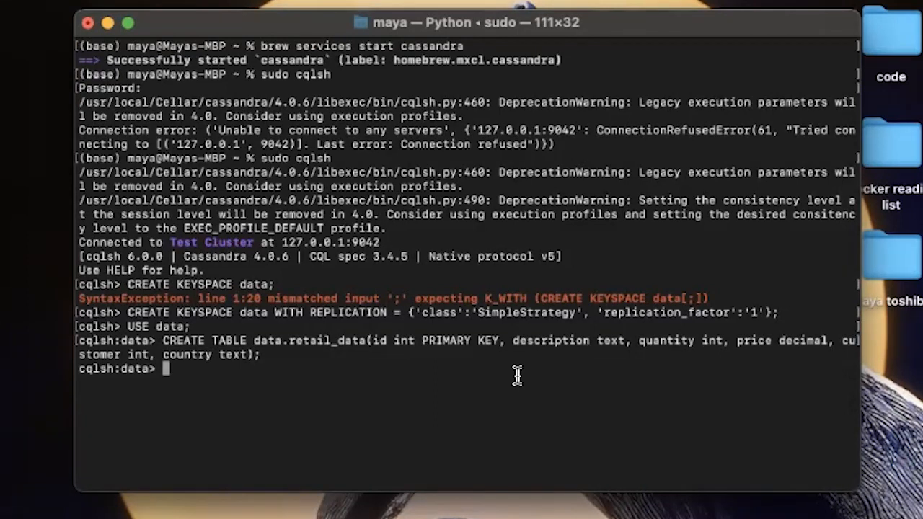
mouse_move(401, 340)
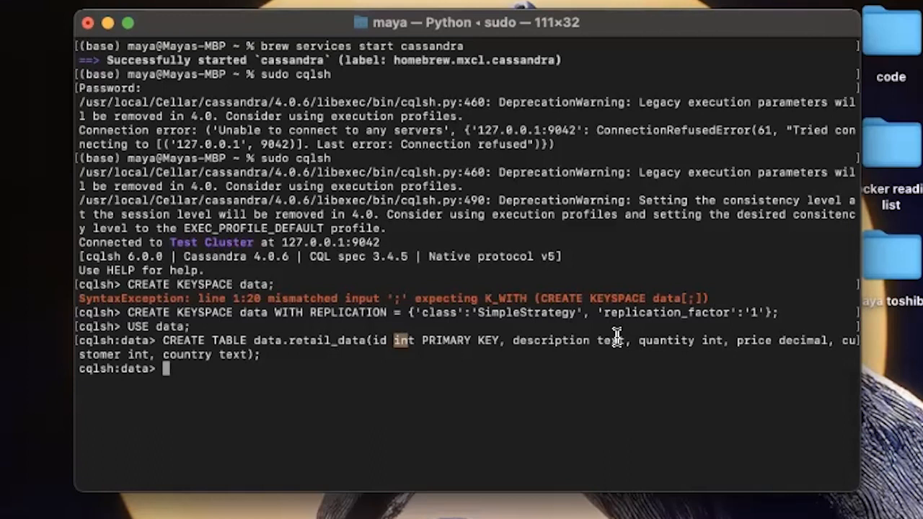
mouse_move(793, 349)
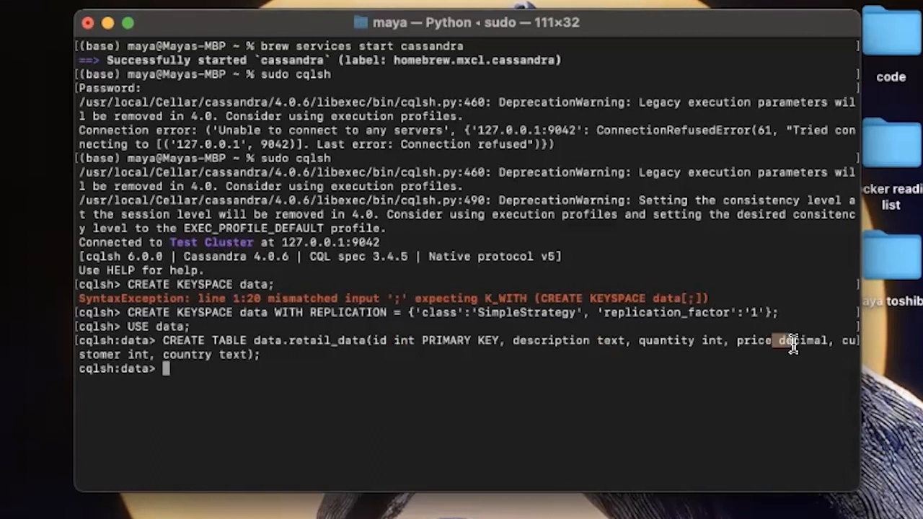
mouse_move(577, 376)
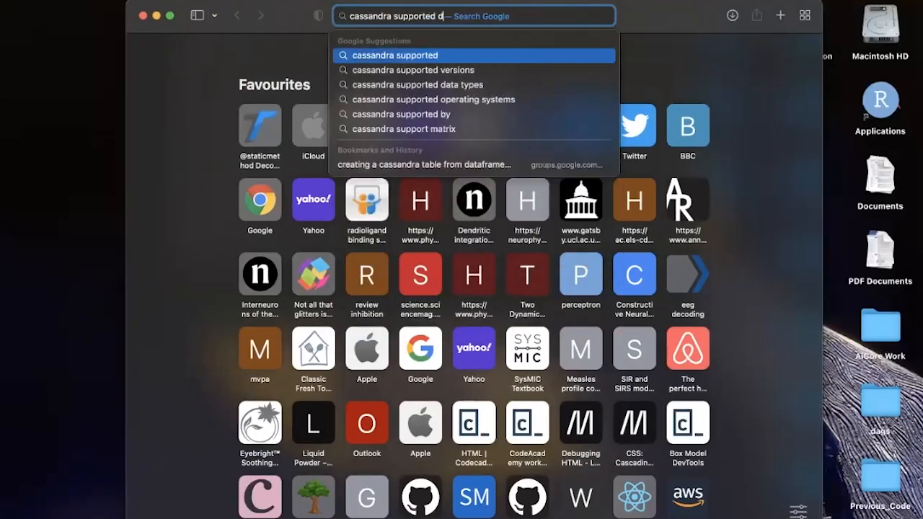
Step: Search Cassandra data types and scroll through the CQL Data Types native types table
left_click(419, 85)
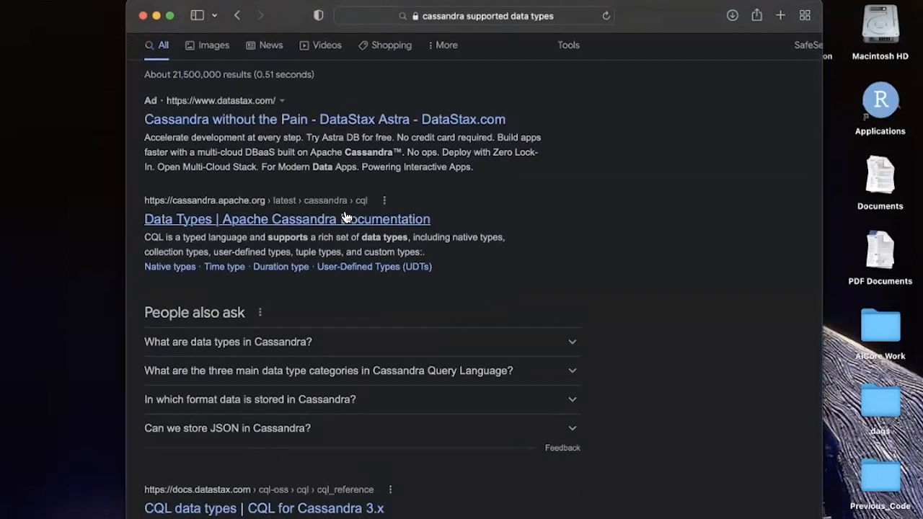
left_click(287, 218)
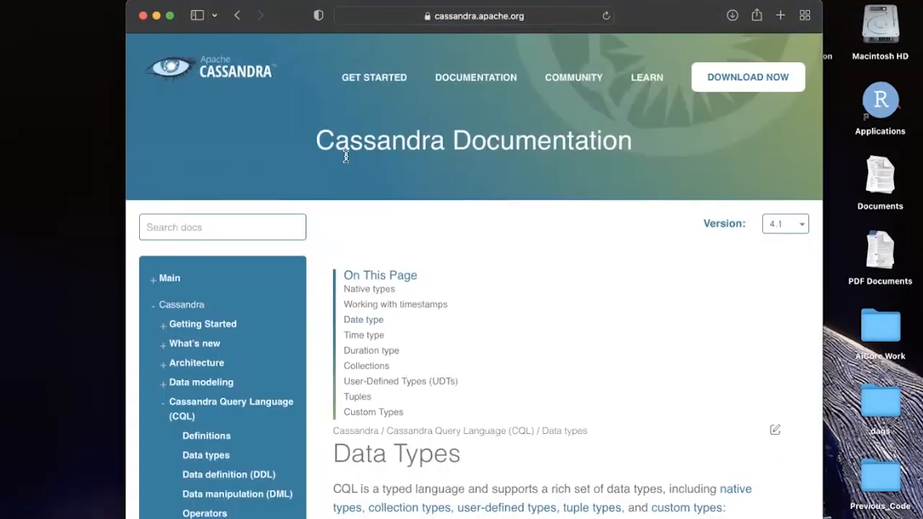
mouse_move(234, 364)
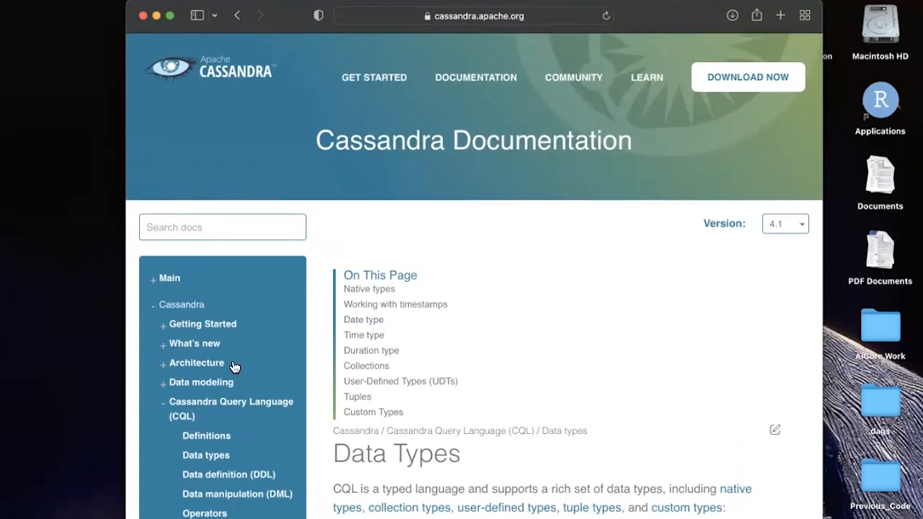
scroll("down", 3)
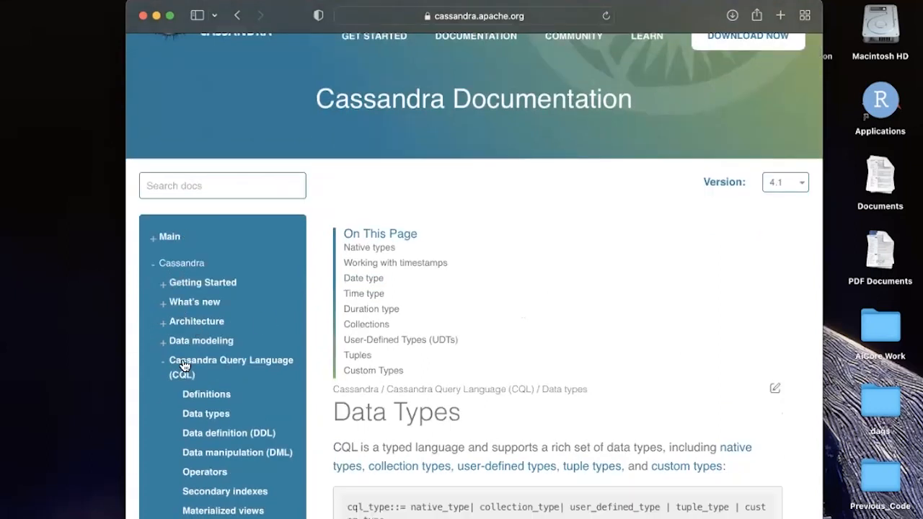
scroll("down", 3)
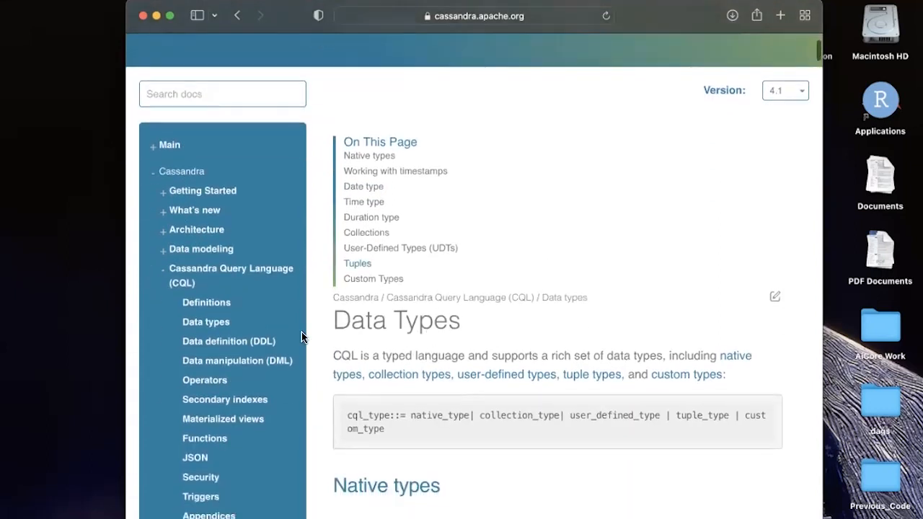
mouse_move(469, 322)
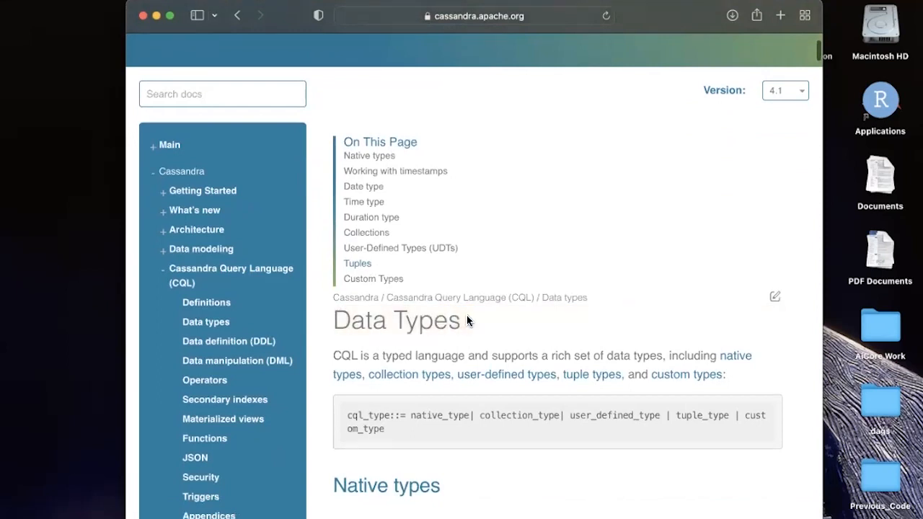
scroll("down", 3)
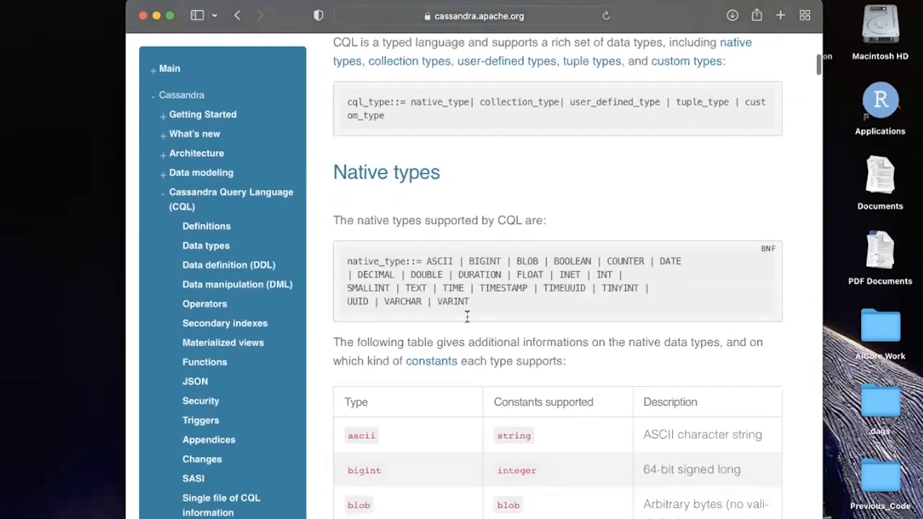
scroll("down", 3)
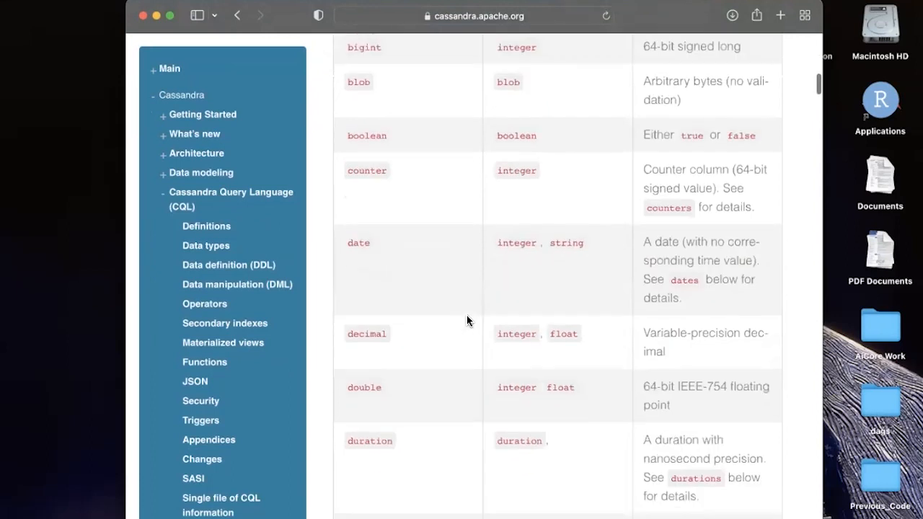
scroll("down", 3)
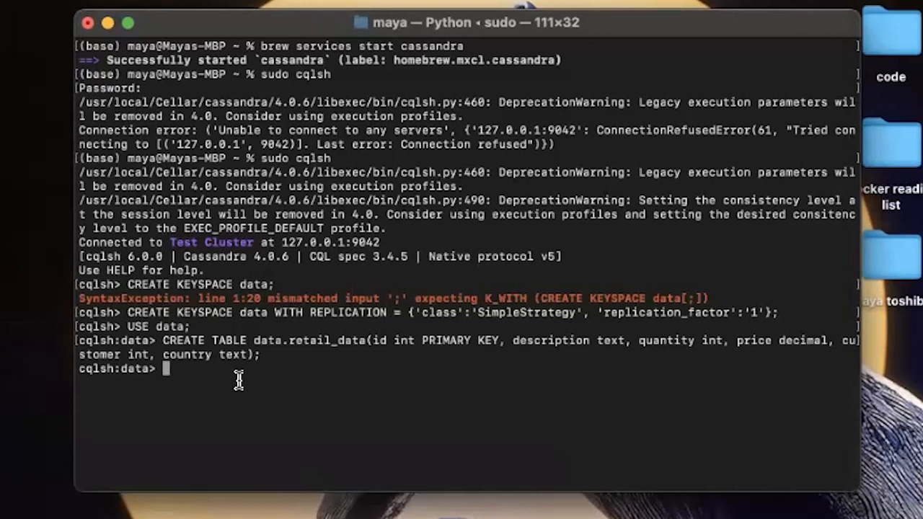
Step: Run DESCRIBE TABLE data.retail_data to print the table schema
type("D")
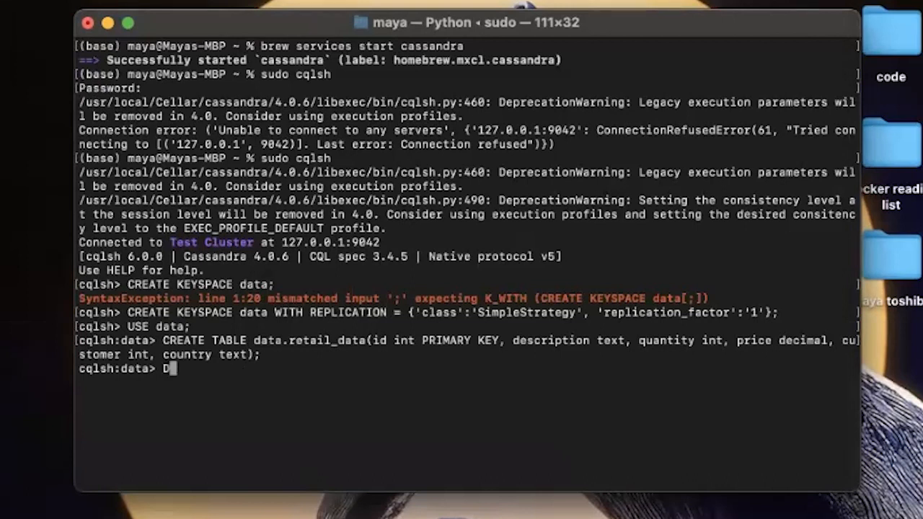
type("ESCRIBE TABLE")
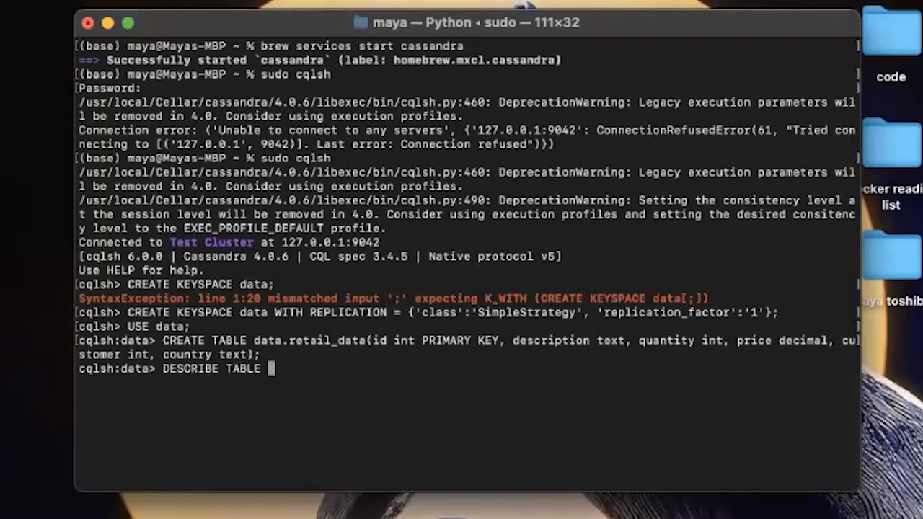
type("data.retail_data;")
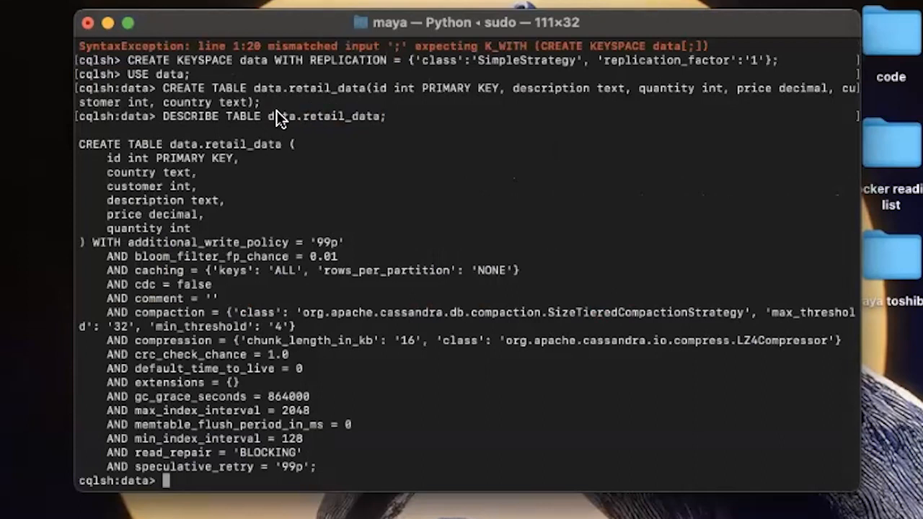
double_click(282, 116)
type("COPY data.ret")
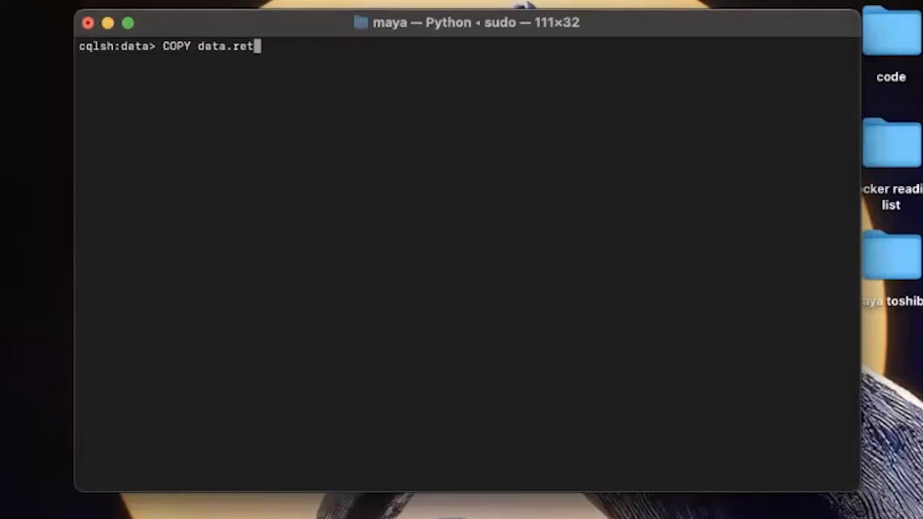
Step: COPY retail.csv from /Users/maya/Desktop/AiCoreWork into data.retail_data's six columns WITH HEADER
type("ail_data(")
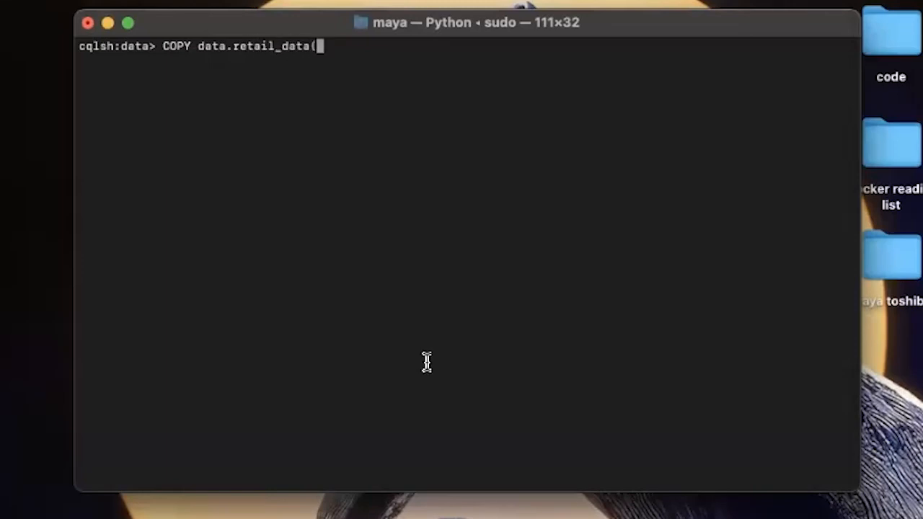
mouse_move(391, 270)
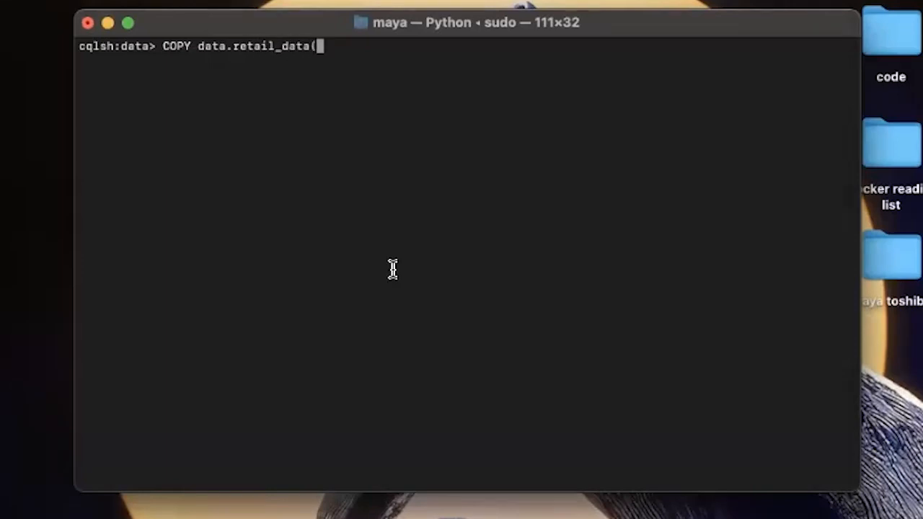
type("id, description, quan")
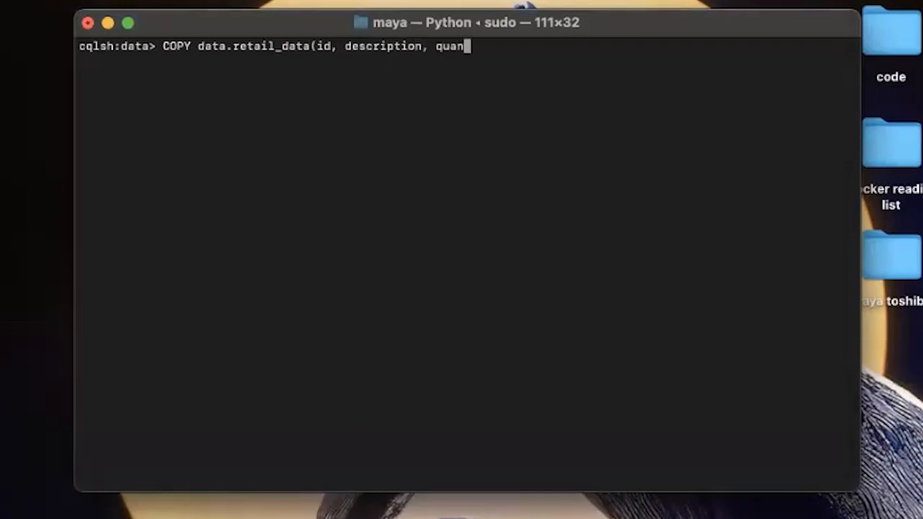
type("tity,")
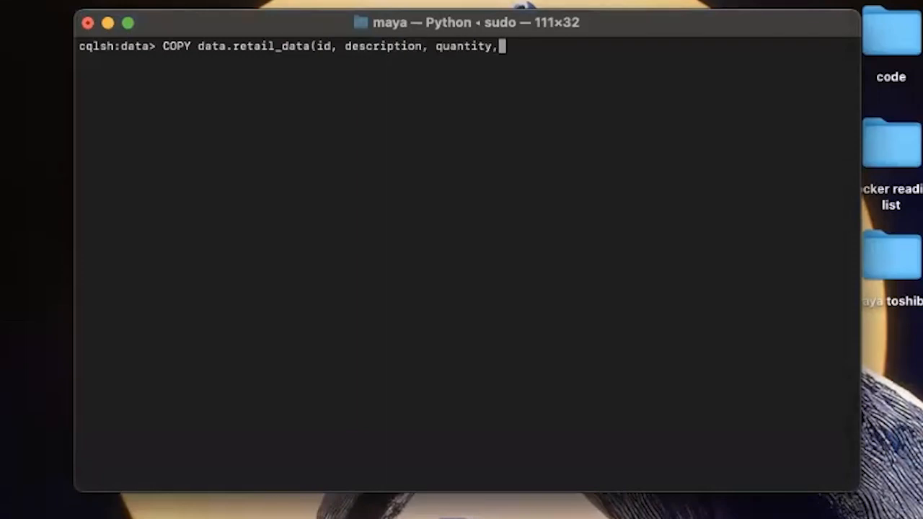
type("price, customer, country)")
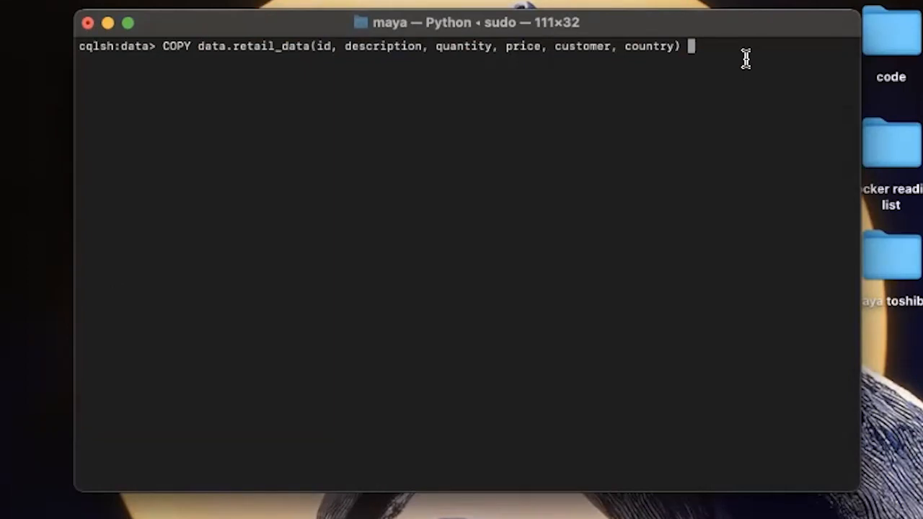
type("FROM")
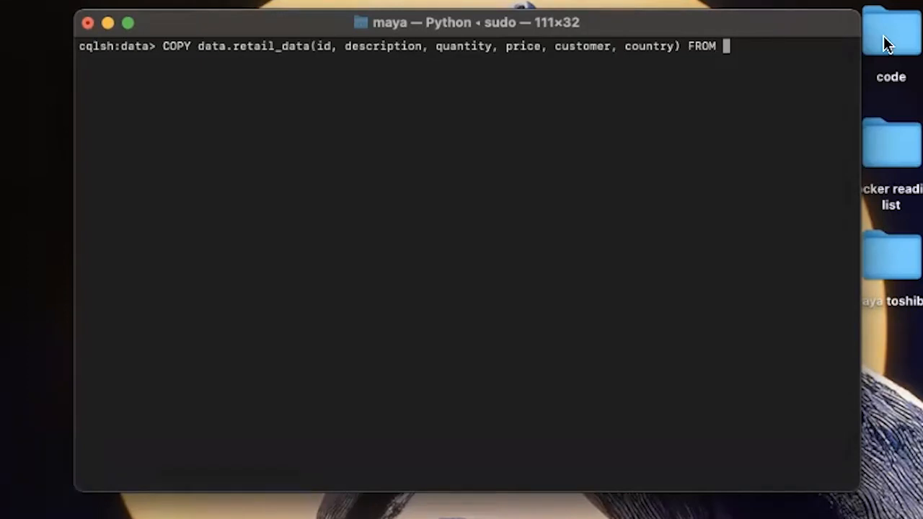
type("'Users/ma")
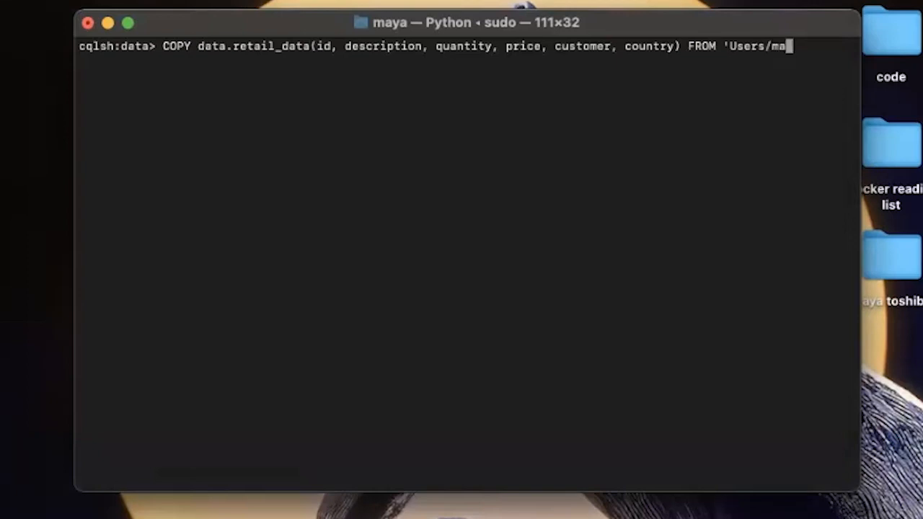
type("ya/Desktop/AiCoreWork/retail")
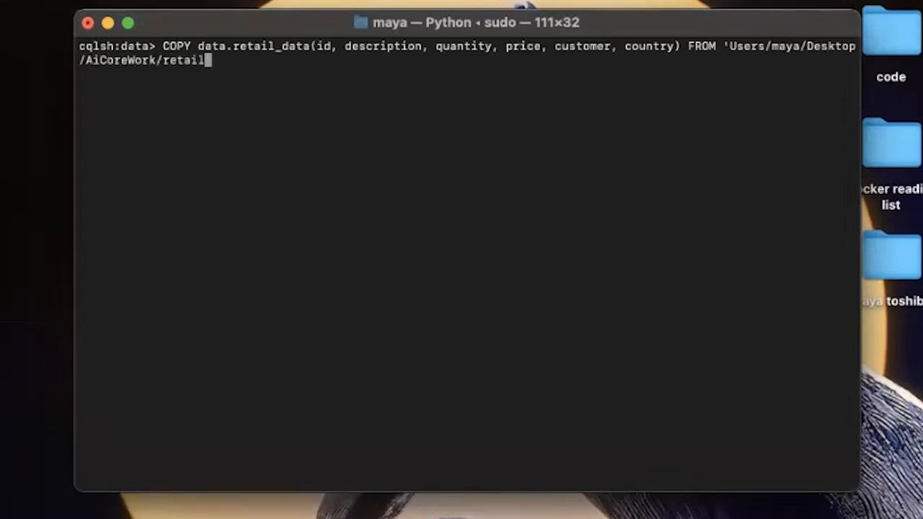
type(".csv'")
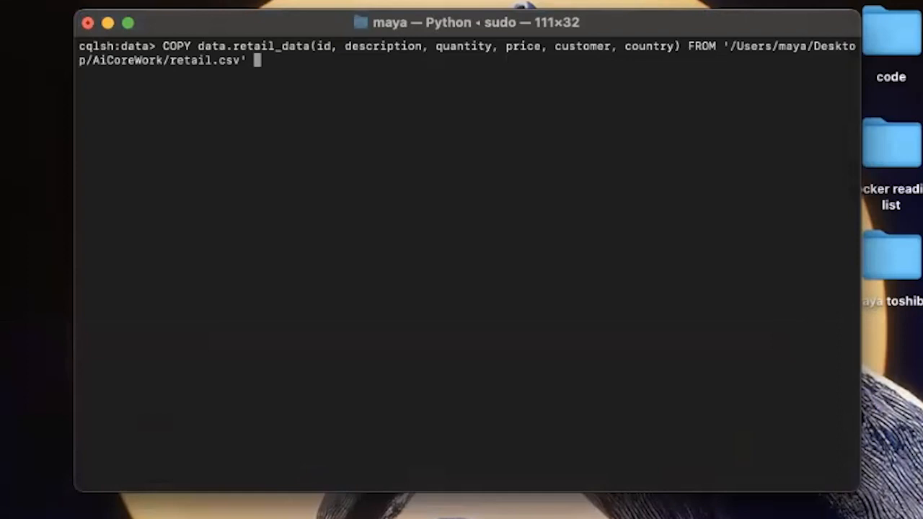
type("WITH")
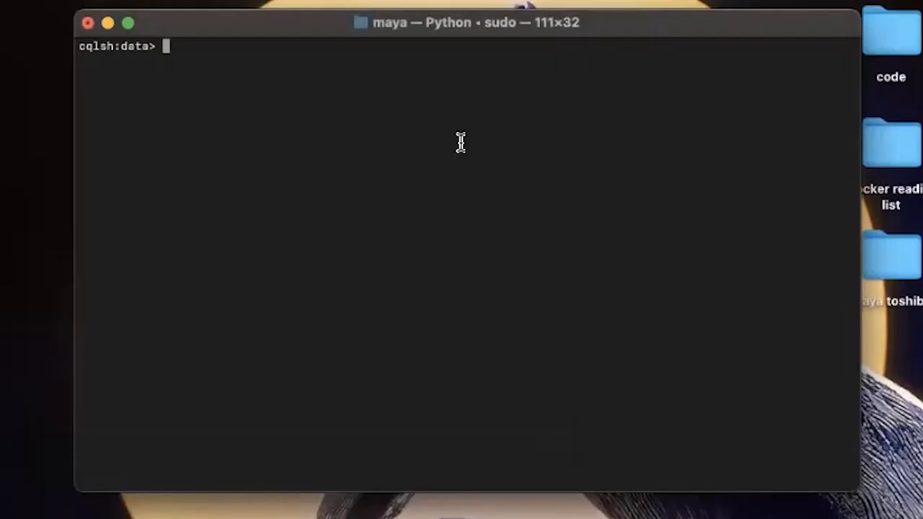
type("SELECT * FROM data.re")
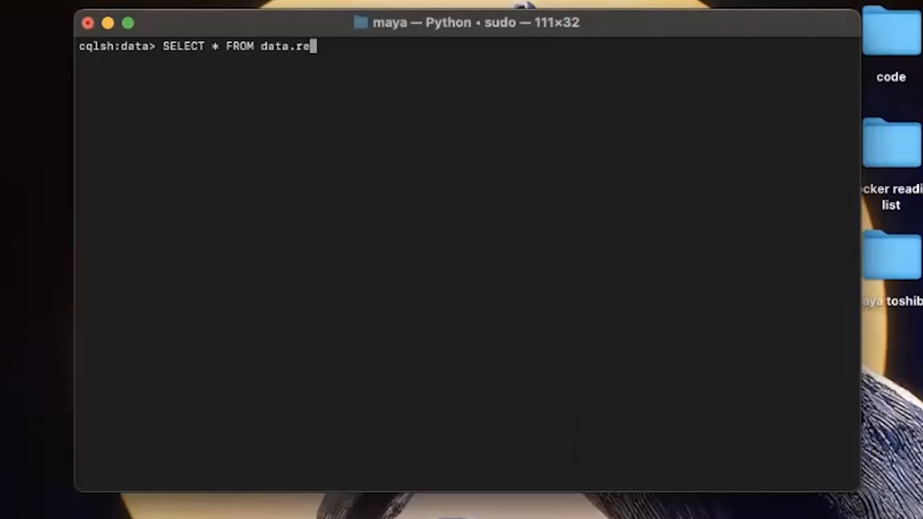
Step: Run SELECT * FROM data.retail_data to list all imported rows
key("Return")
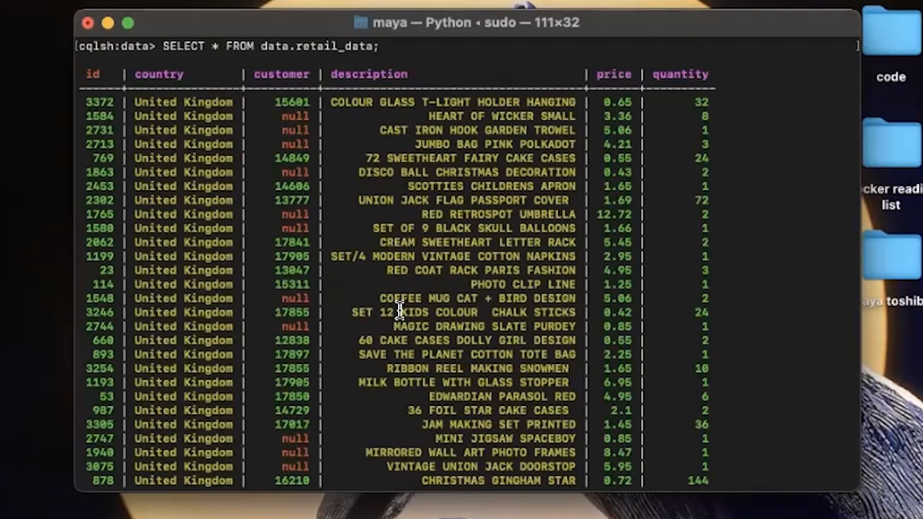
mouse_move(244, 75)
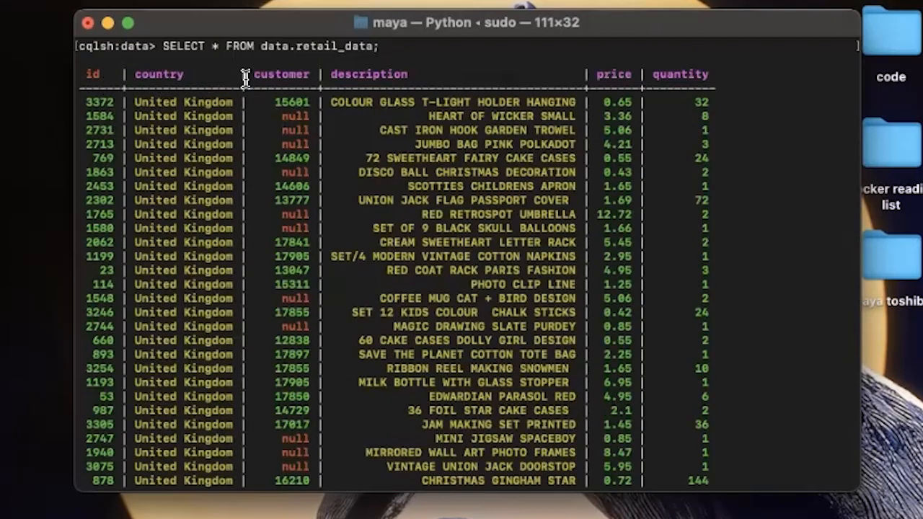
mouse_move(265, 159)
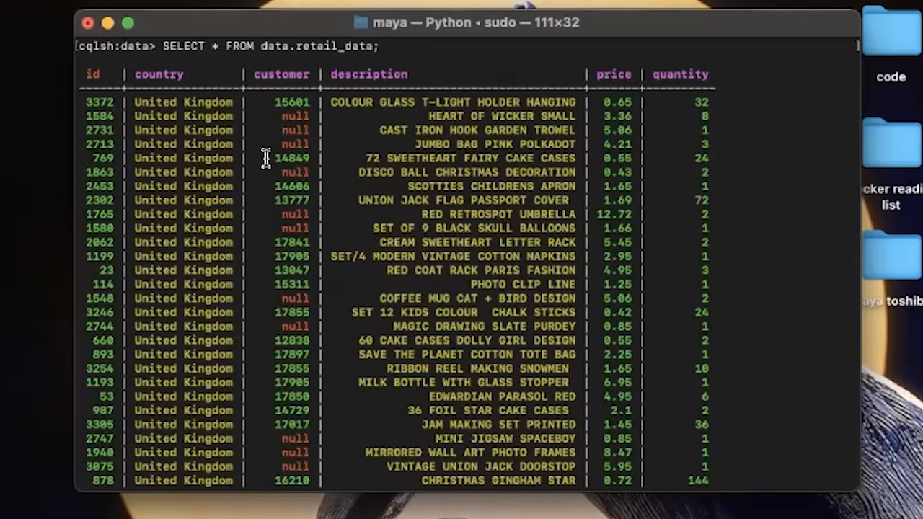
mouse_move(218, 46)
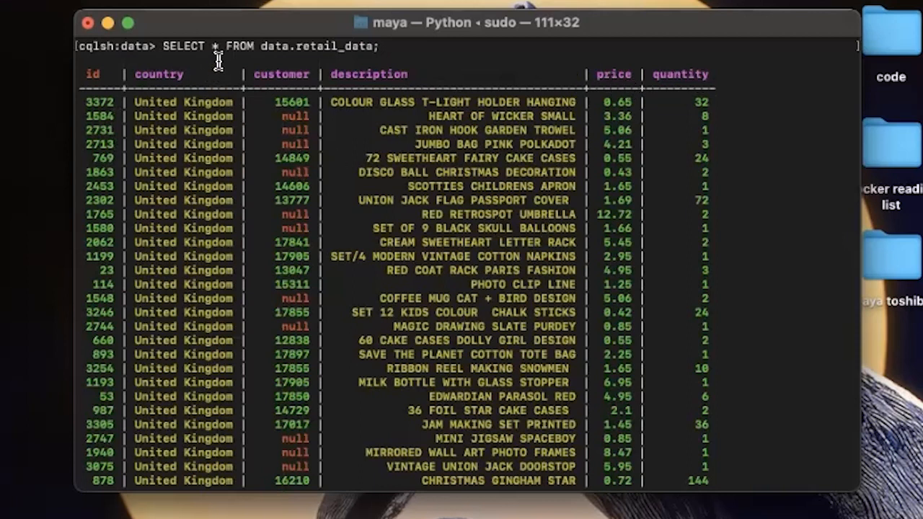
mouse_move(295, 116)
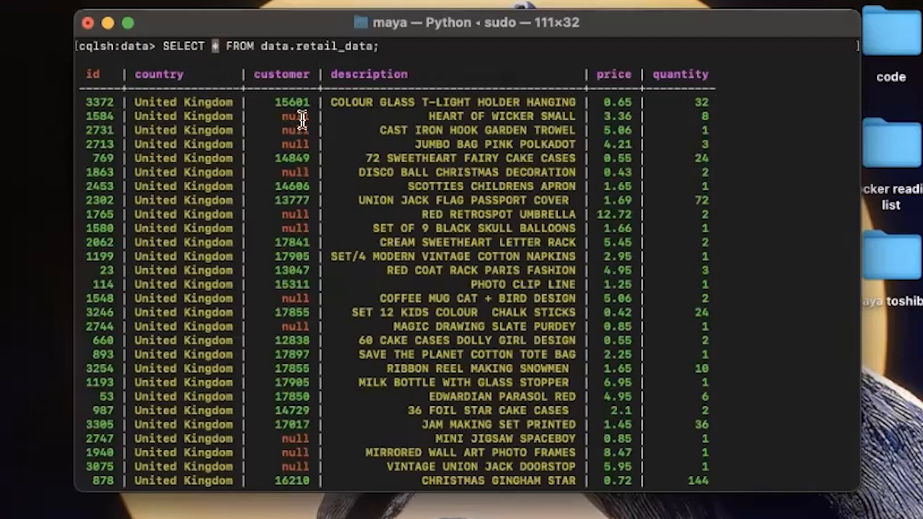
mouse_move(222, 67)
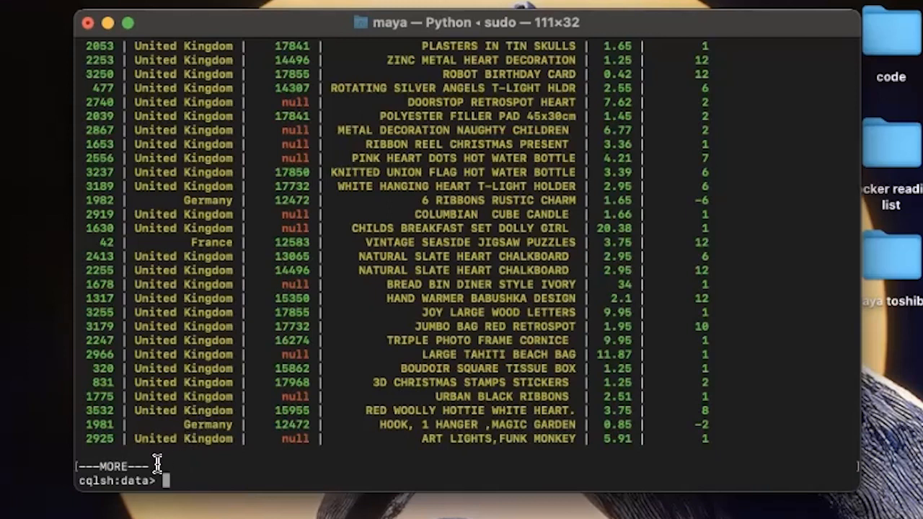
mouse_move(173, 456)
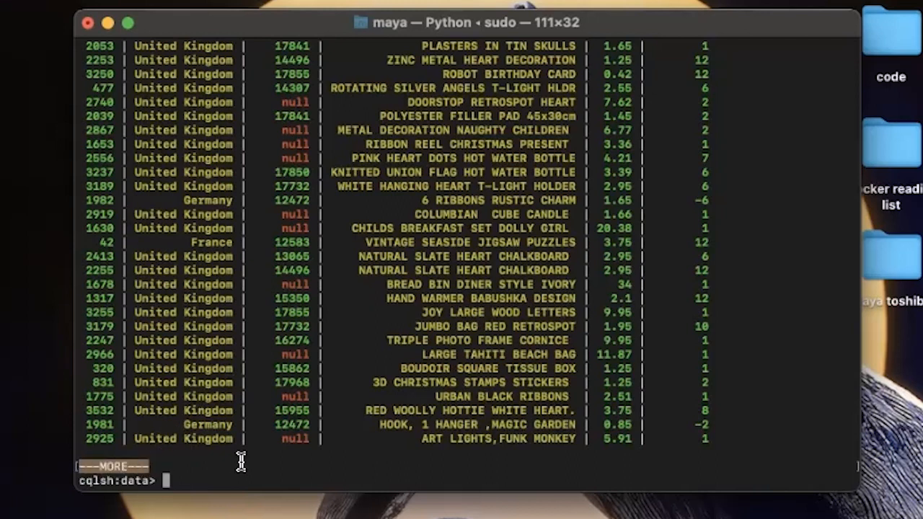
Step: Run SELECT country FROM data.retail_data and scroll through the listed countries
type("SELECT")
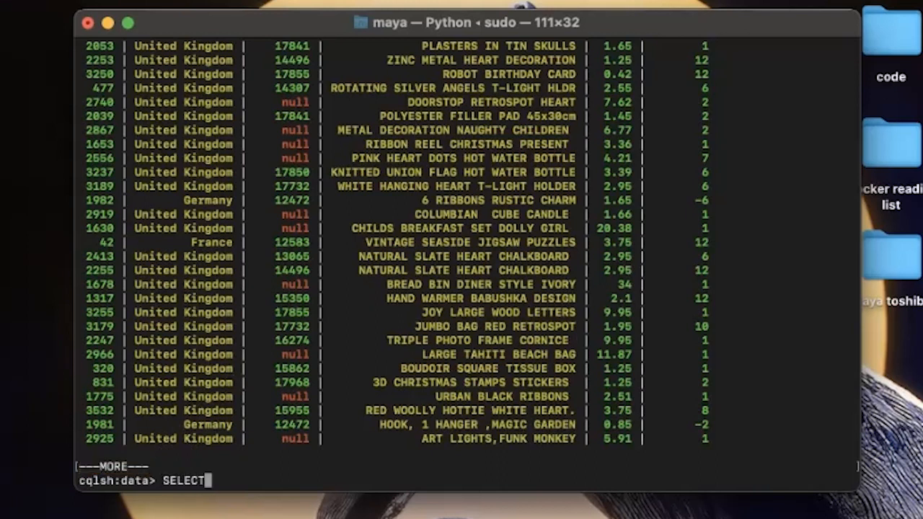
type("country FROM data.retail_data;")
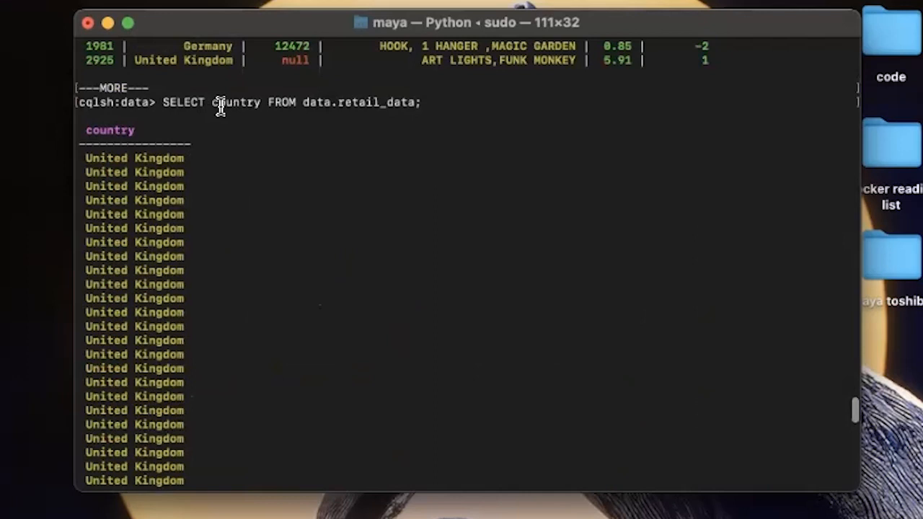
double_click(235, 101)
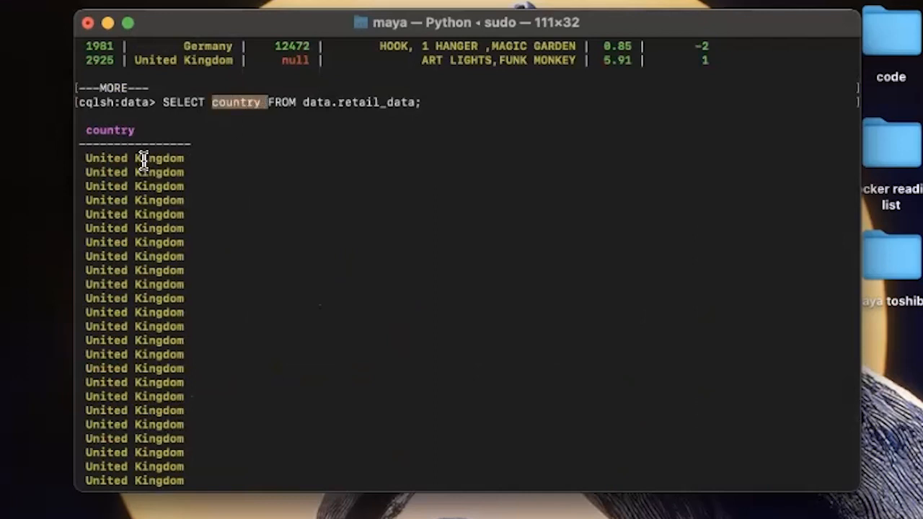
scroll("down", 3)
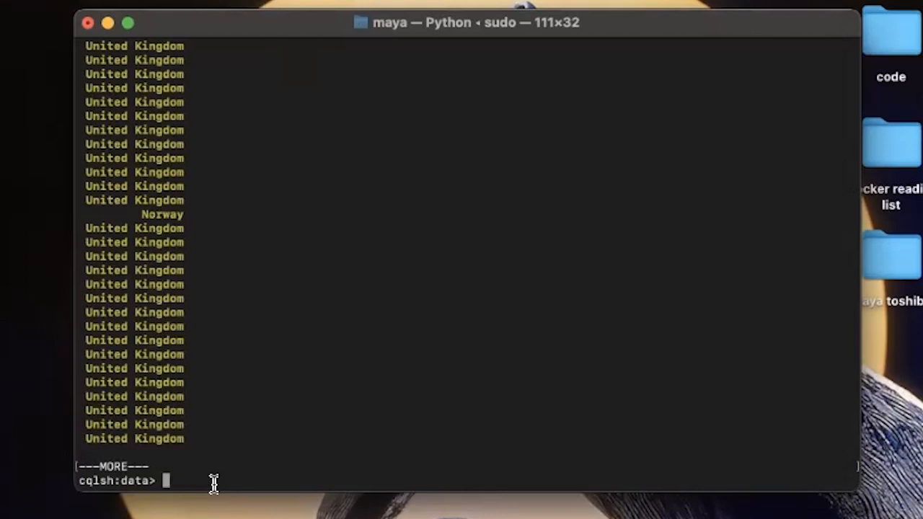
Step: Run SELECT SUM(price) FROM data.retail_data; in cqlsh to get the price total
type("SELECT")
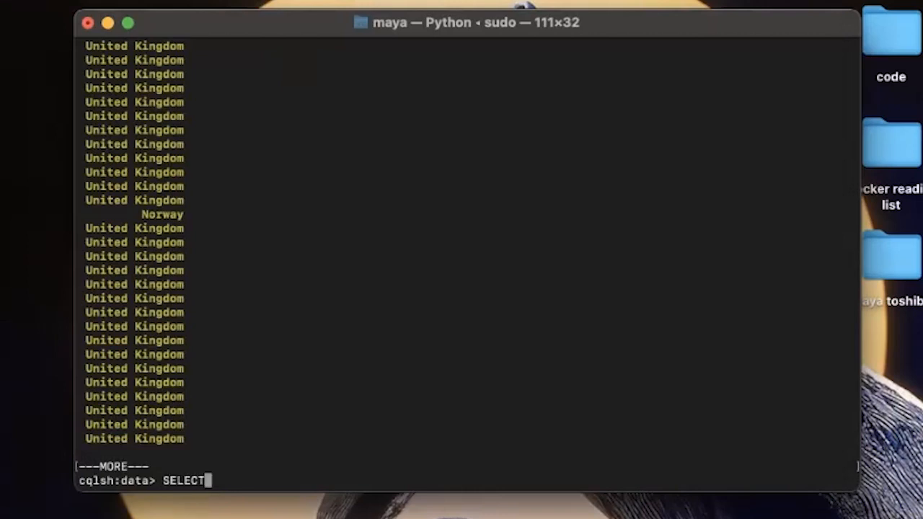
type("SU")
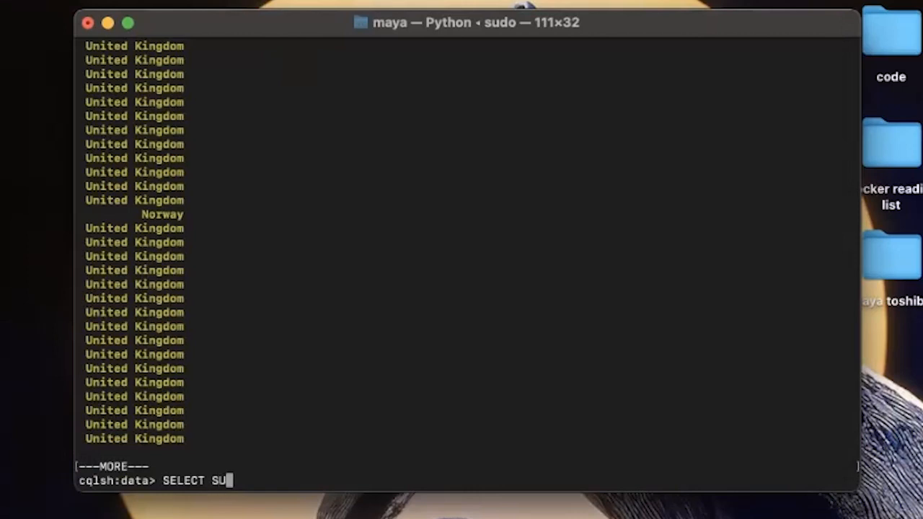
type("M")
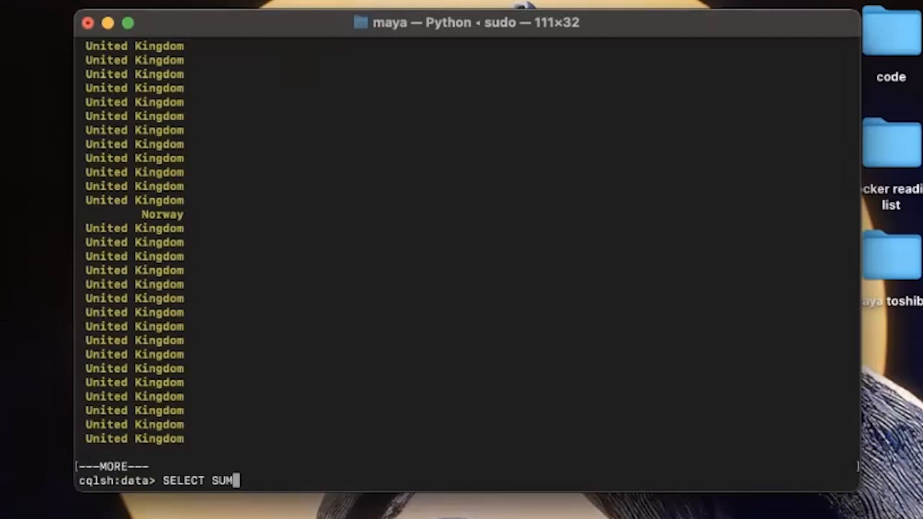
type("(price) FROM data.retail_data;")
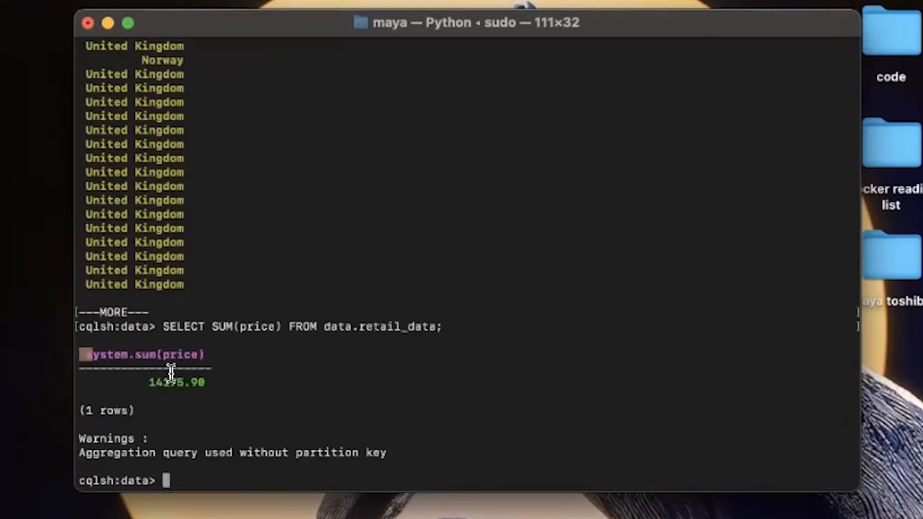
mouse_move(219, 383)
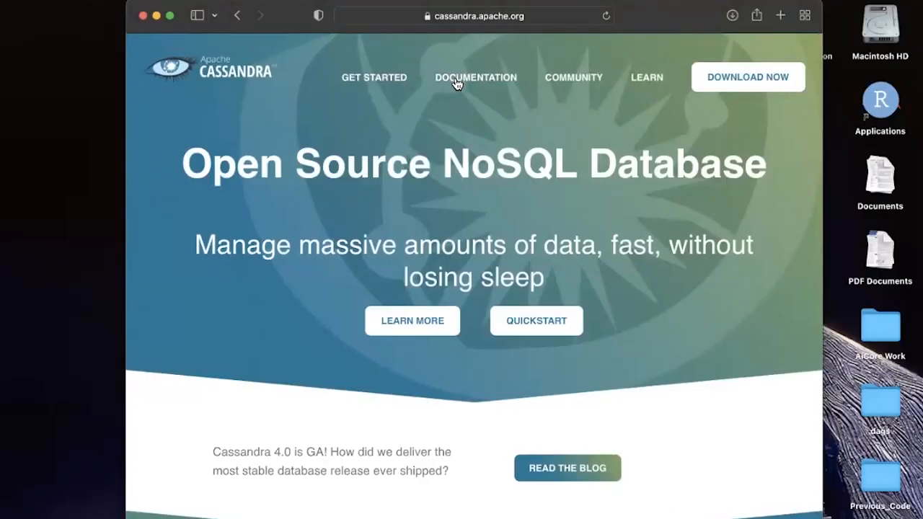
Step: Go to the Functions page under Cassandra Query Language (CQL) in the Cassandra documentation
left_click(476, 77)
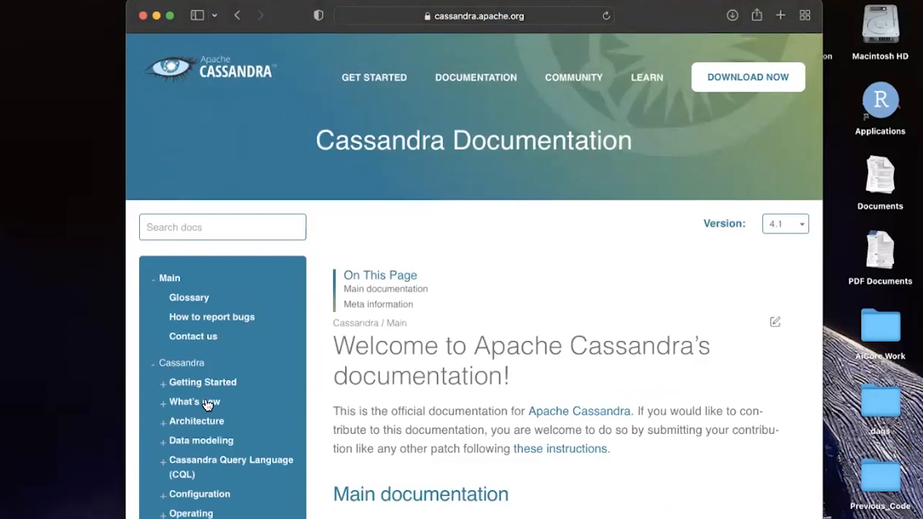
scroll("down", 3)
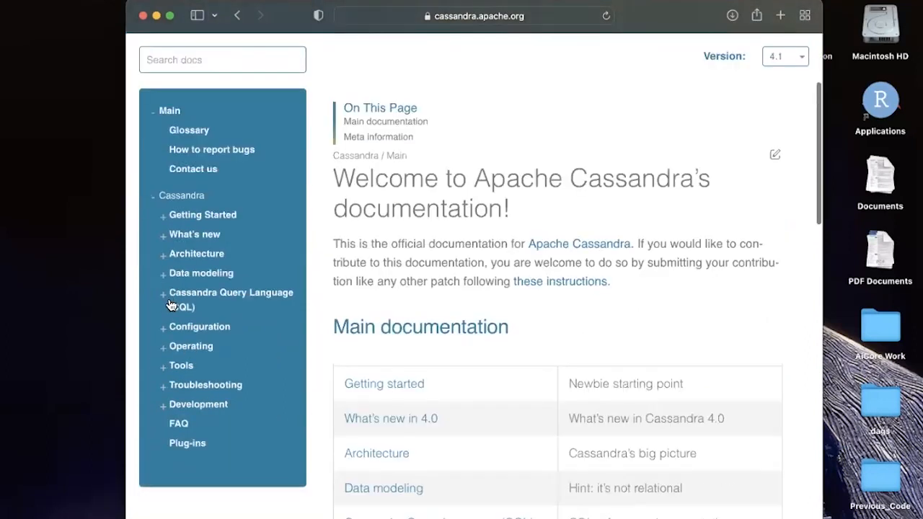
left_click(160, 292)
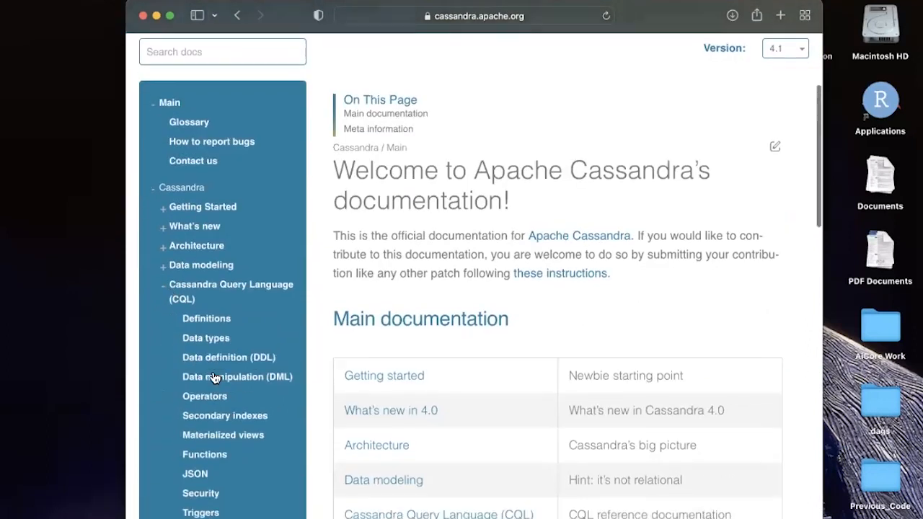
scroll("down", 3)
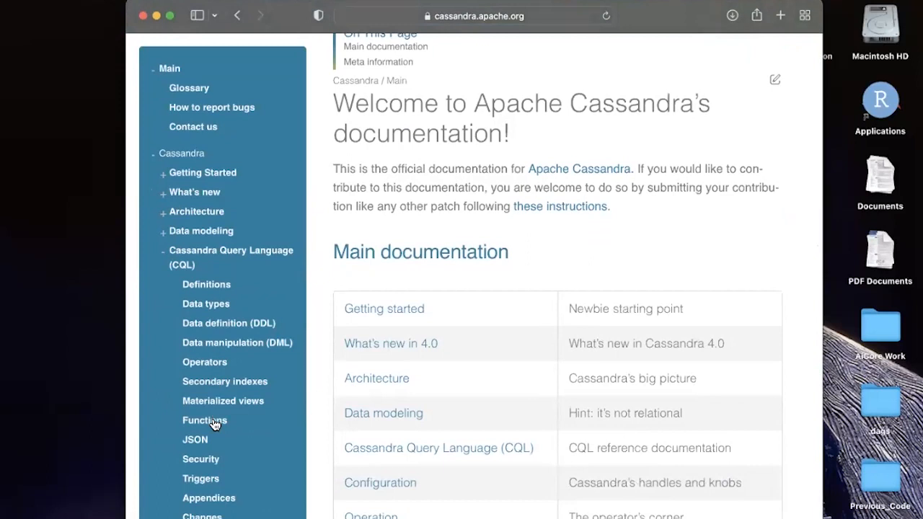
left_click(204, 420)
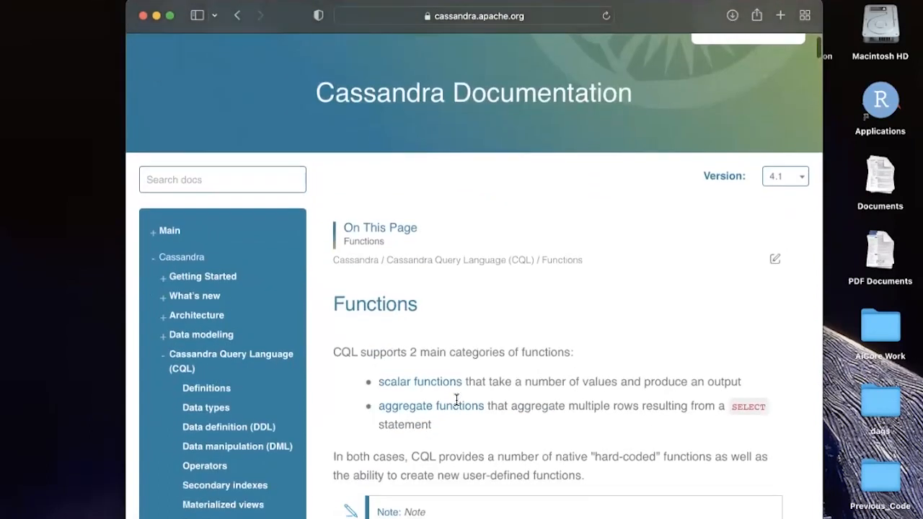
Step: Read through the scalar, aggregate and datetime function sections of the Functions page
scroll("down", 3)
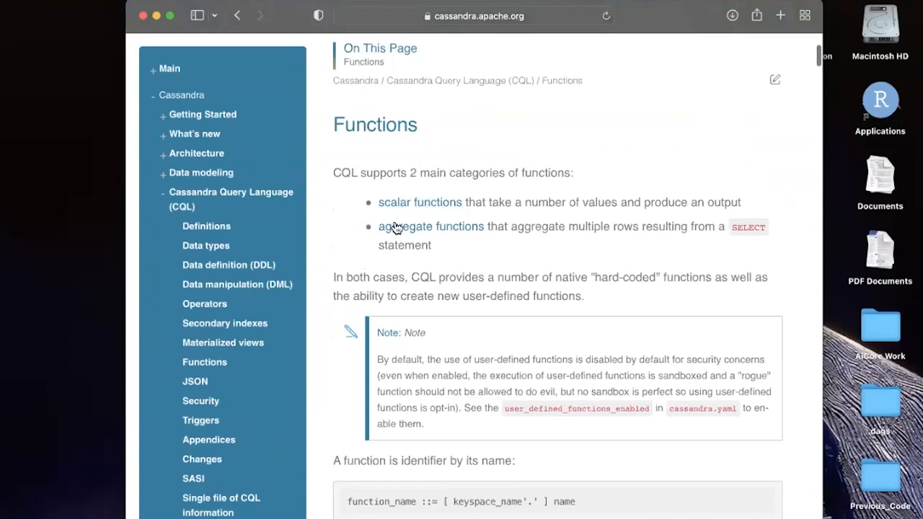
scroll("down", 3)
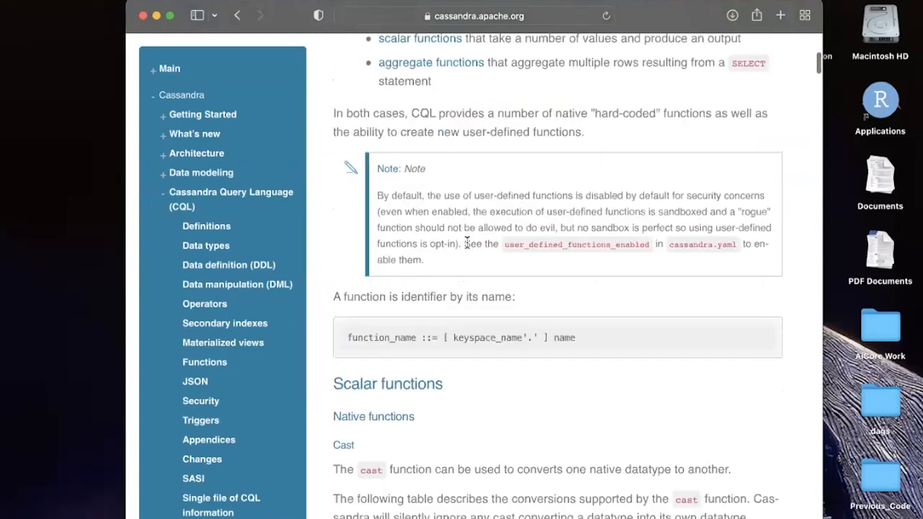
scroll("down", 3)
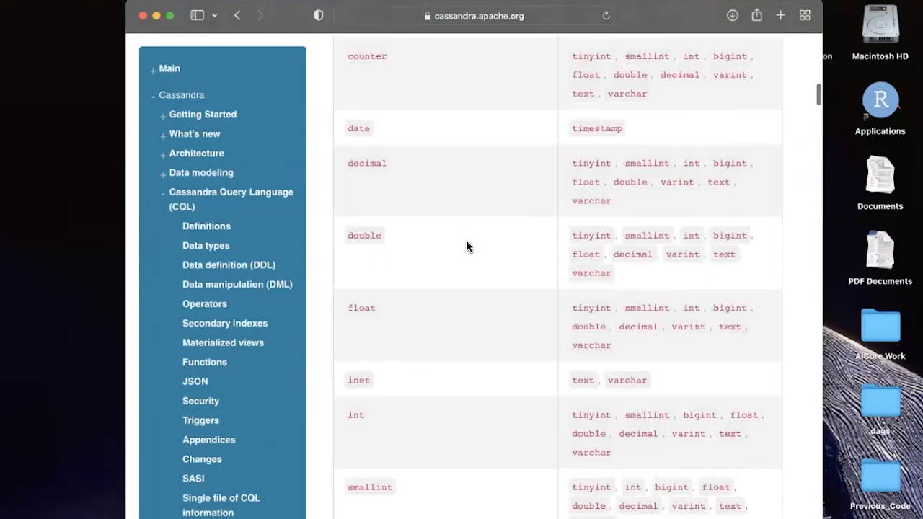
scroll("down", 3)
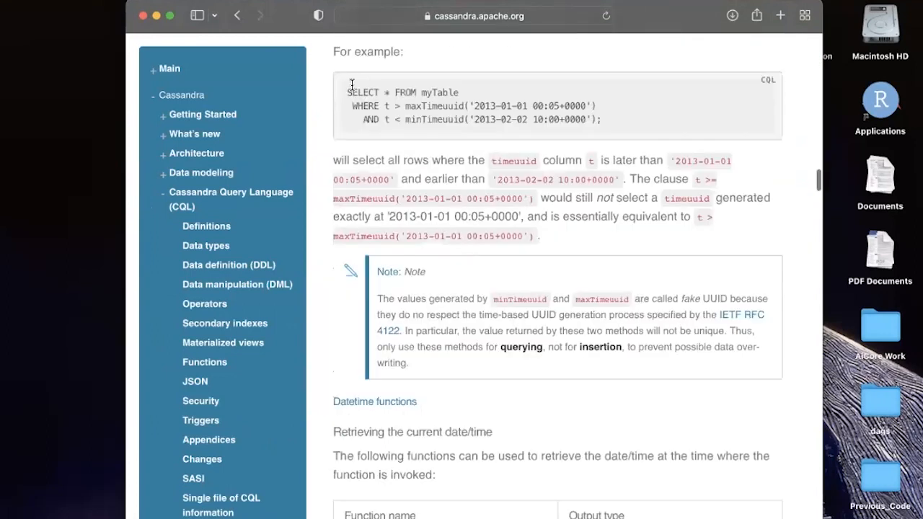
scroll("down", 3)
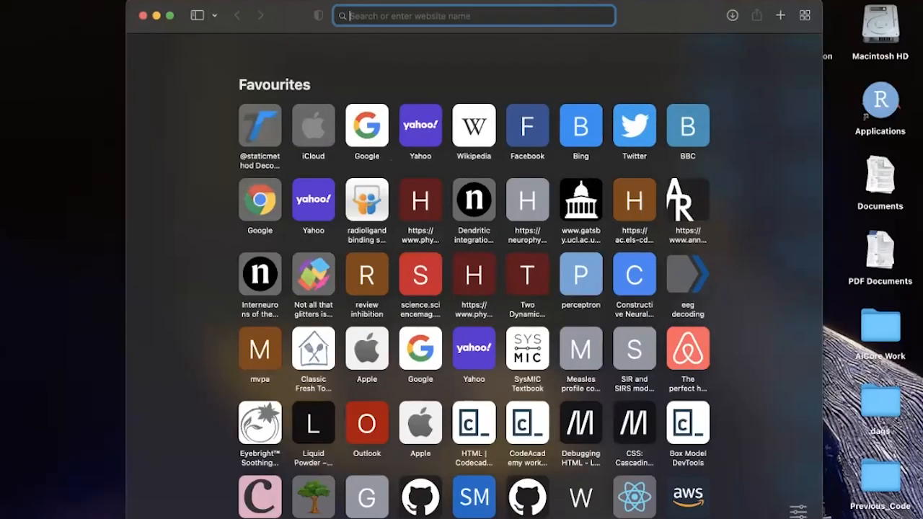
Step: Google 'cassandra count rows' and read the Stack Overflow question on counting table rows
type("cassandra count rows")
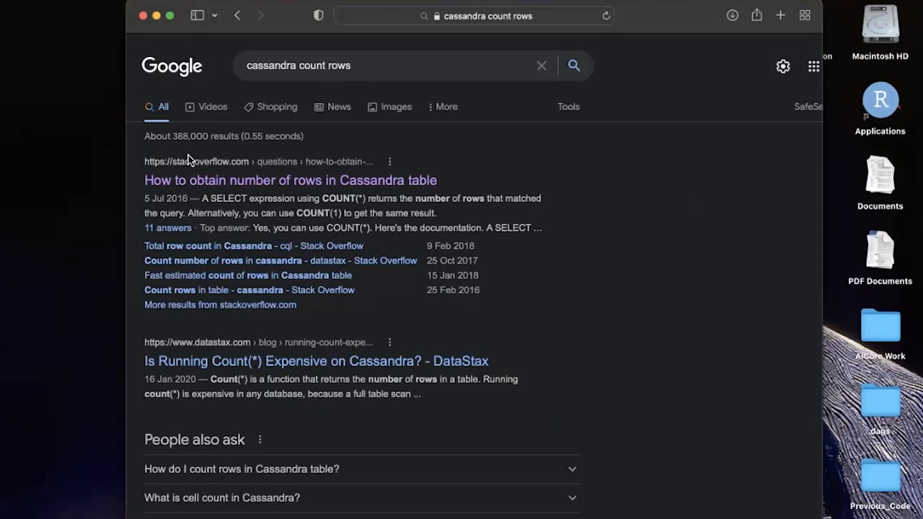
mouse_move(283, 191)
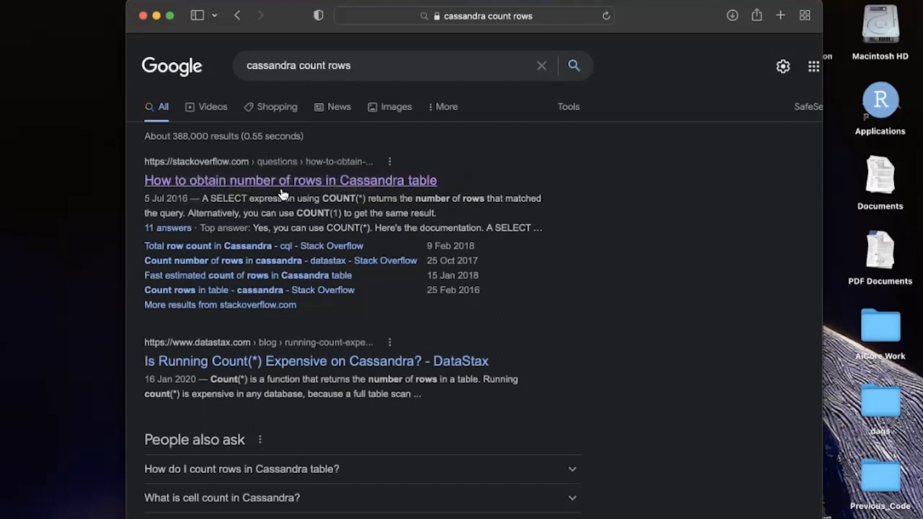
left_click(290, 180)
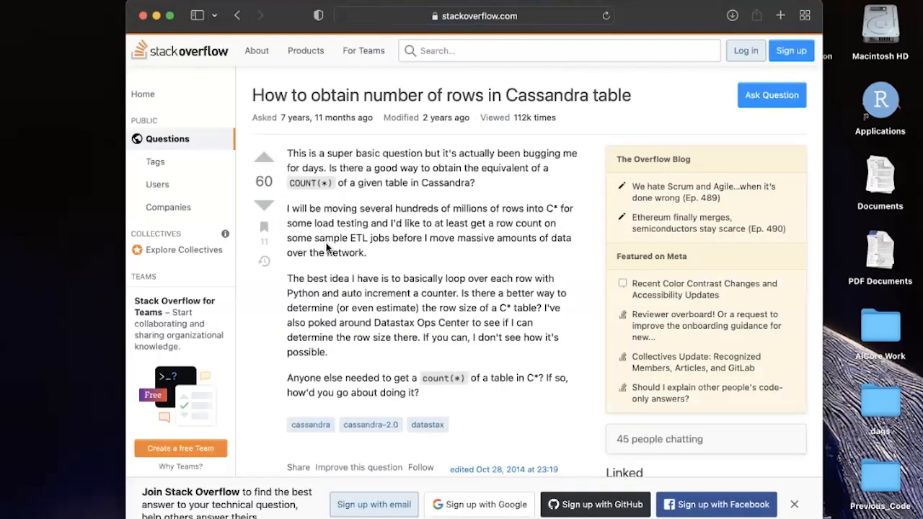
scroll("down", 3)
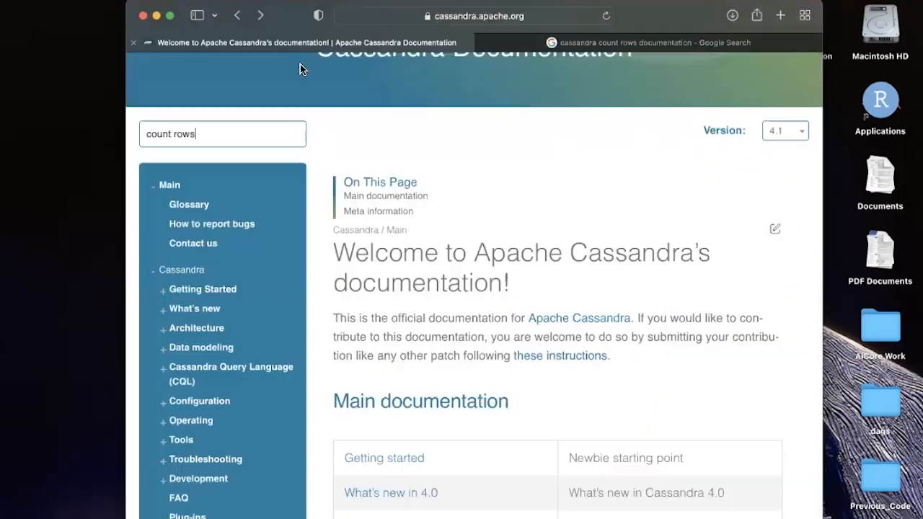
Step: Search the docs for 'count rows' and open the Count aggregate result with SELECT COUNT(*) examples
left_click(222, 133)
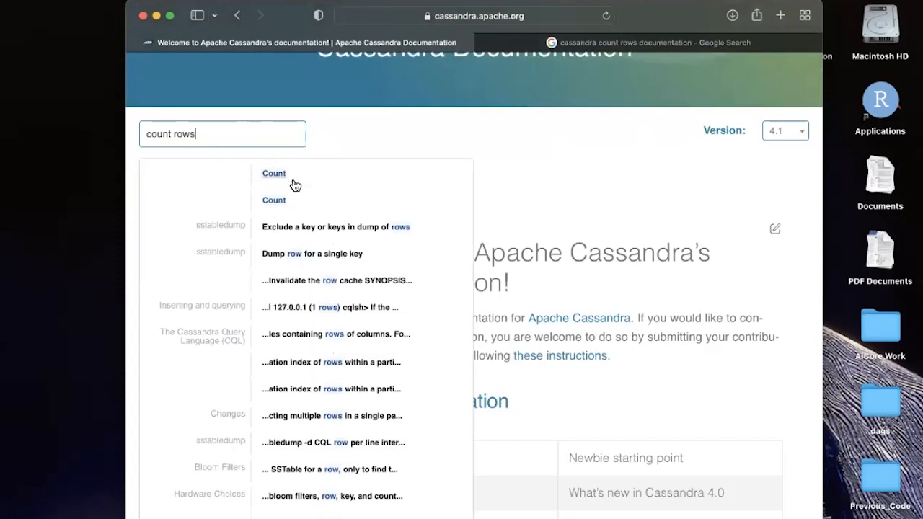
mouse_move(275, 182)
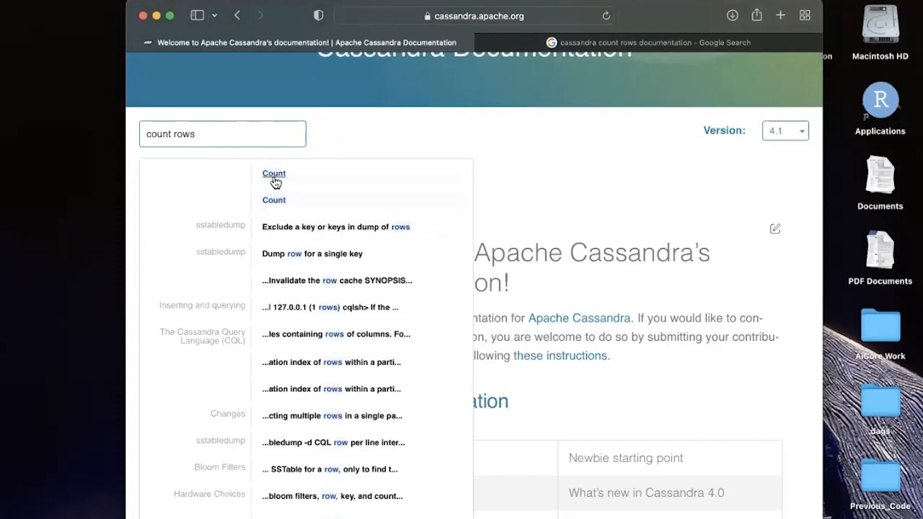
left_click(273, 173)
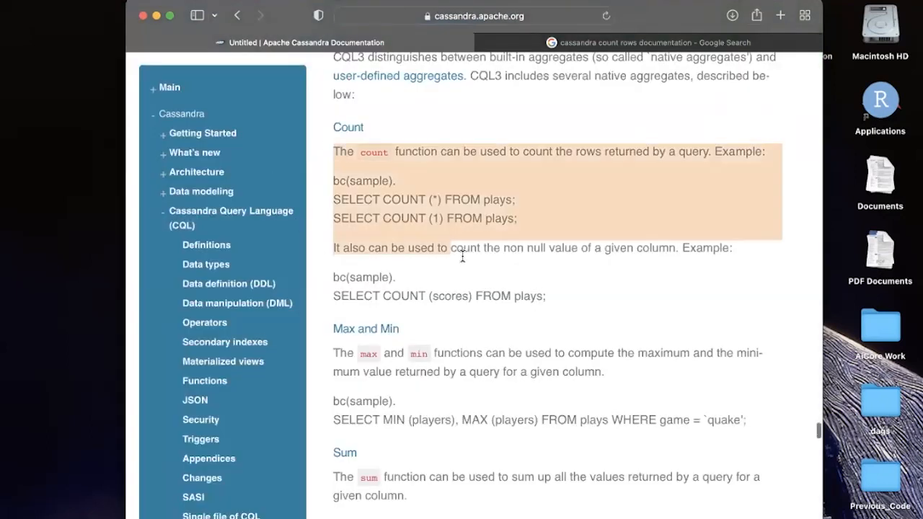